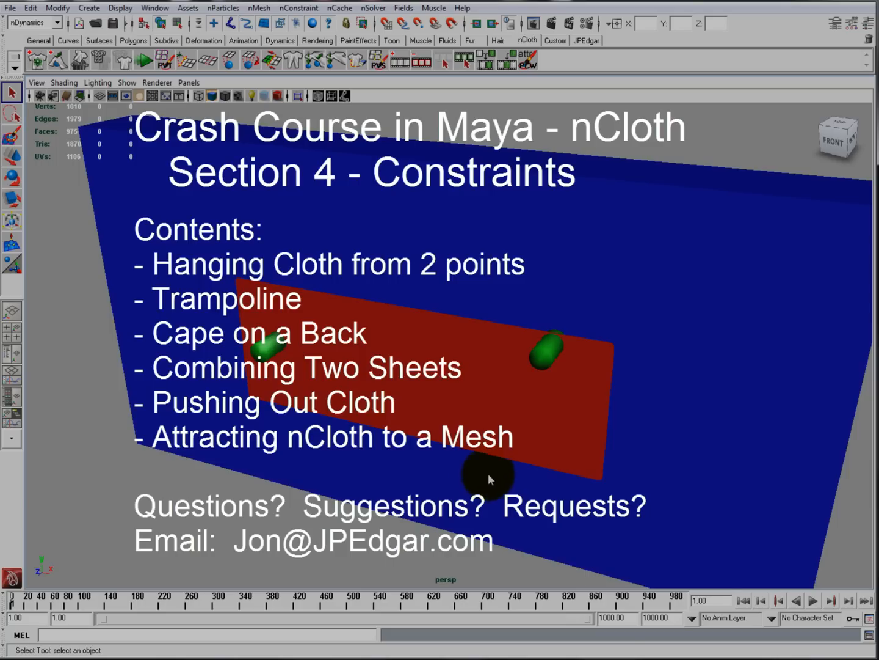
mouse_move(446, 290)
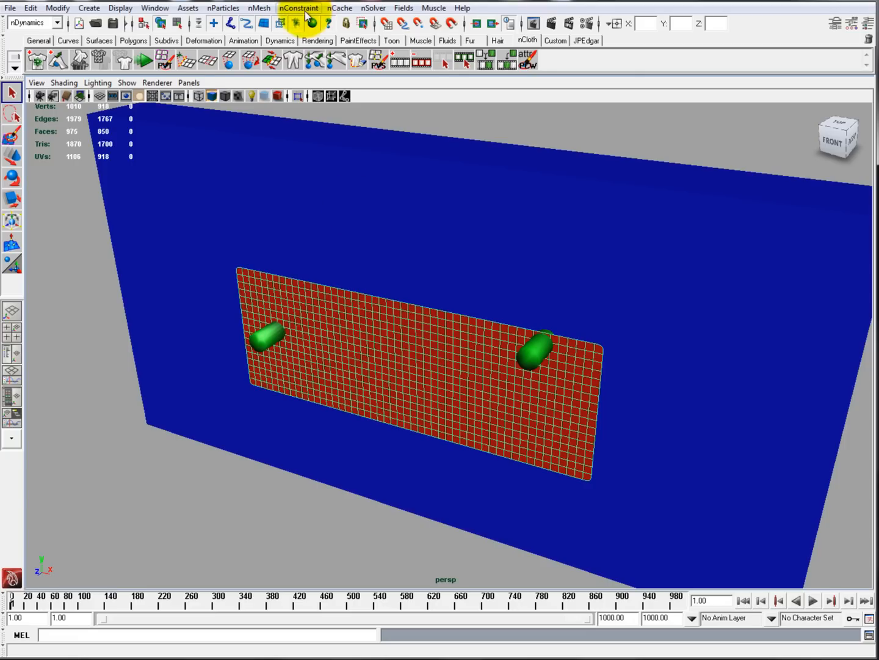
- Open the nConstraint menu showing nCloth constraint types like Slide on Surface
left_click(298, 8)
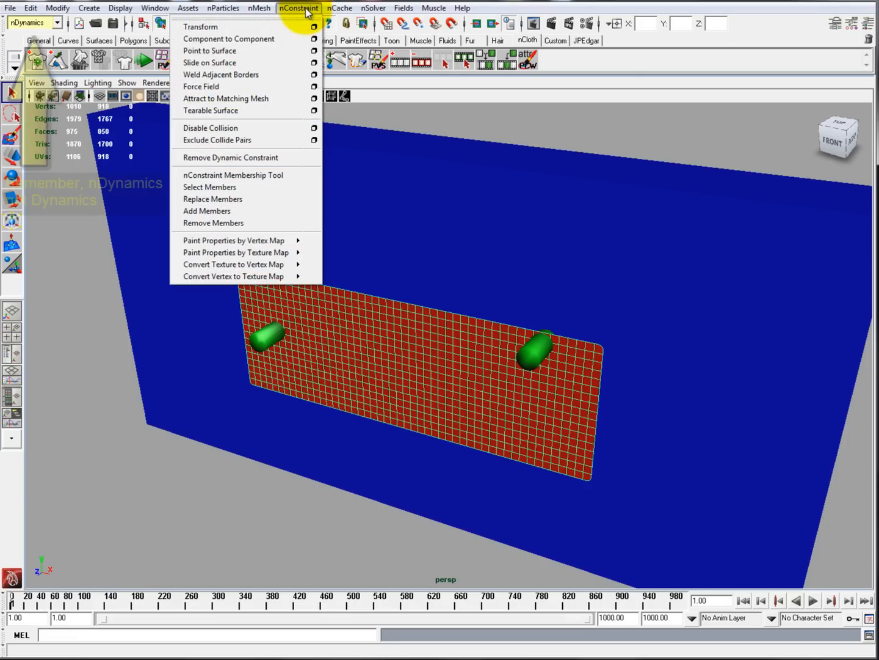
mouse_move(229, 38)
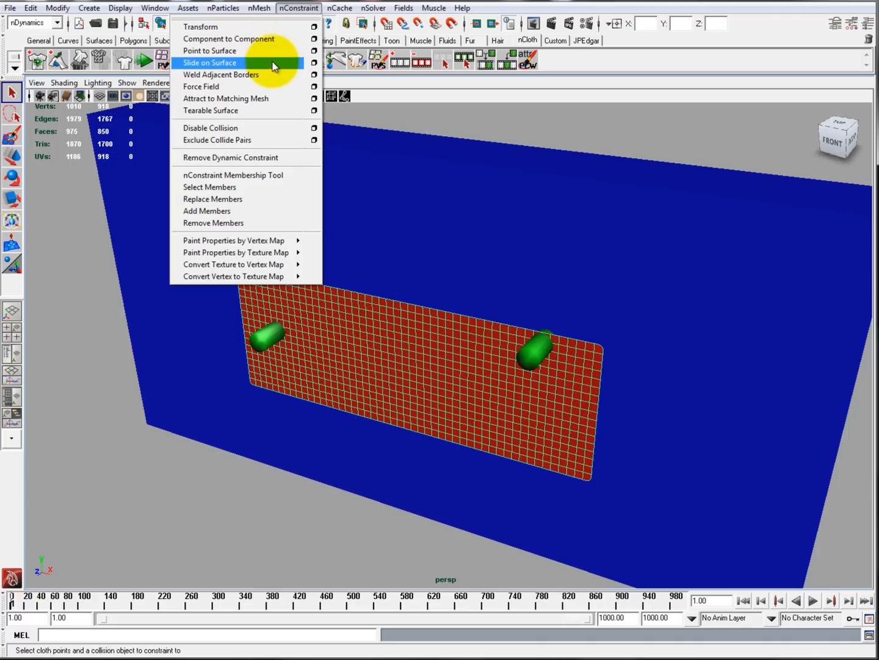
mouse_move(266, 98)
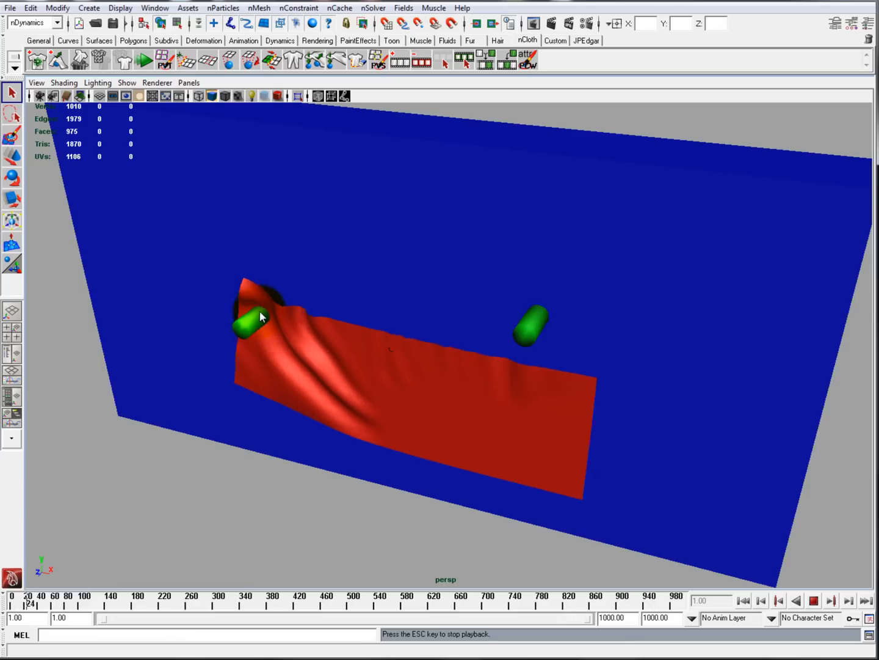
- Play a test simulation of the red cloth draping from one green capsule
left_click(743, 600)
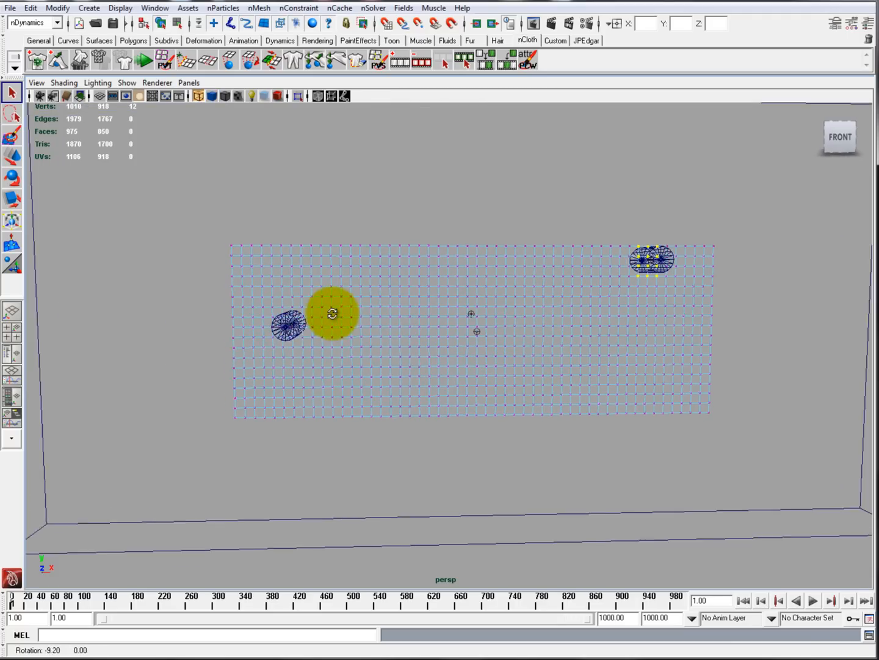
- Frame the cloth and capsules, then play and stop the two-capsule hanging simulation
left_click_drag(333, 313, 317, 165)
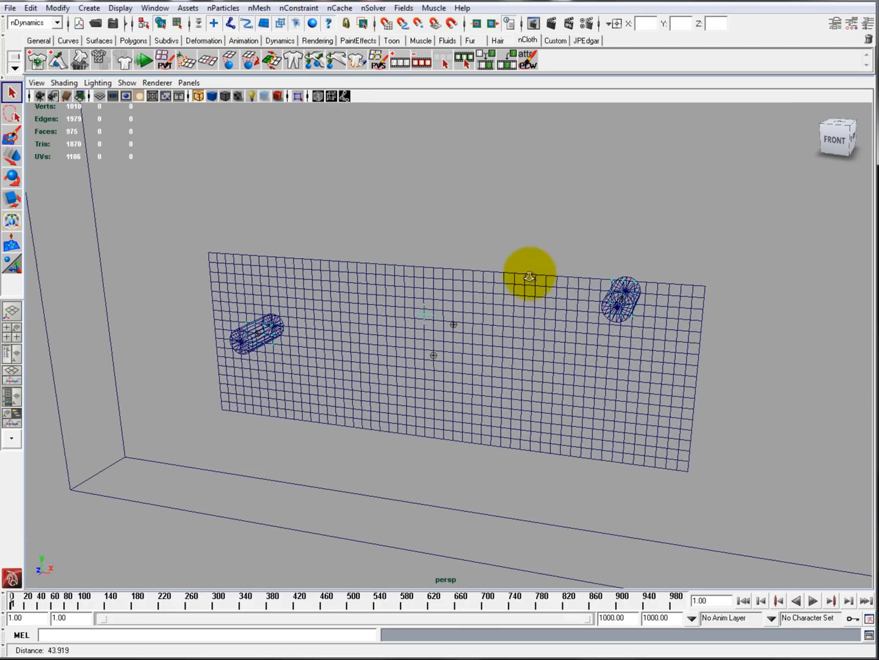
left_click_drag(528, 275, 638, 272)
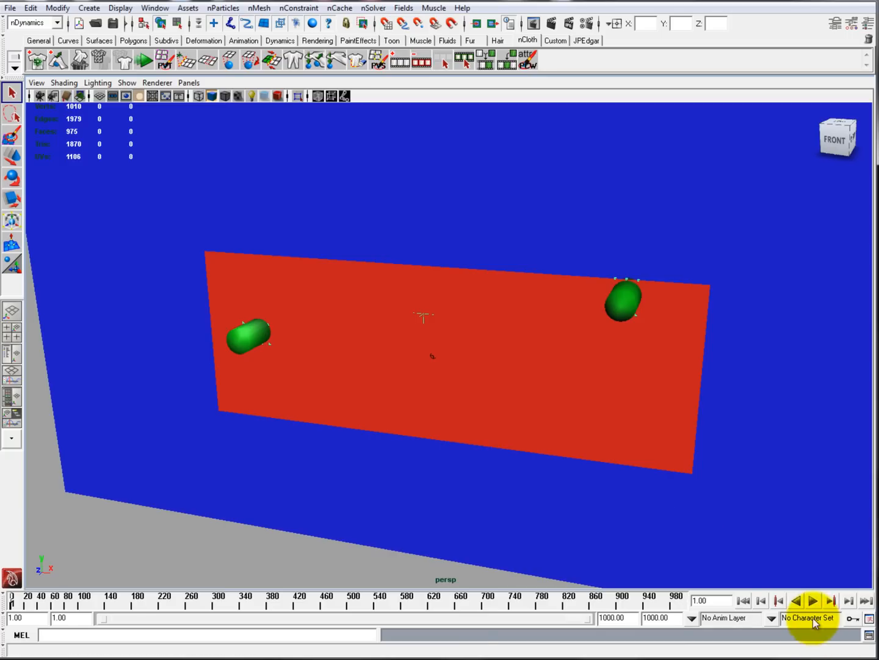
left_click(814, 602)
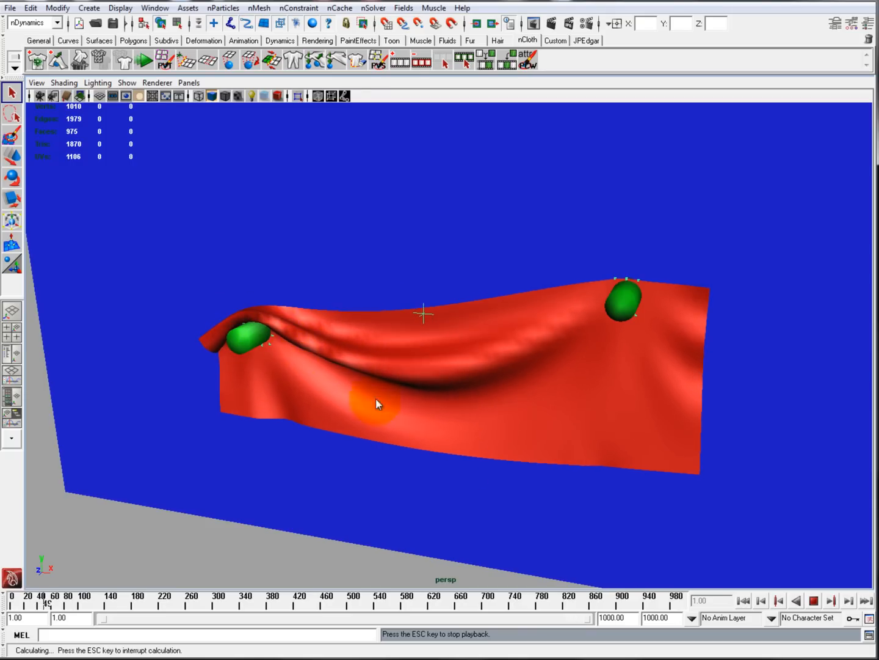
left_click(814, 601)
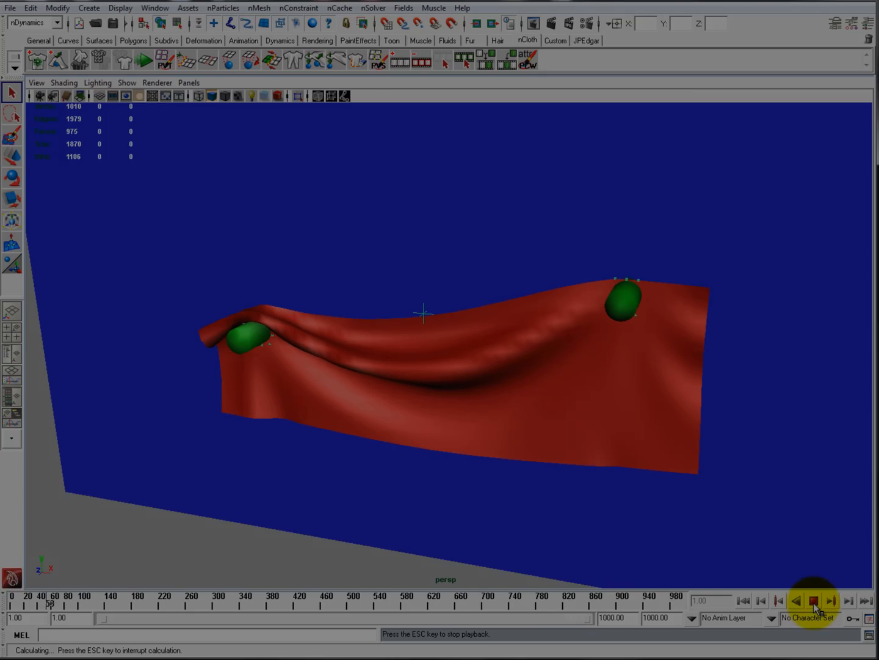
left_click(813, 600)
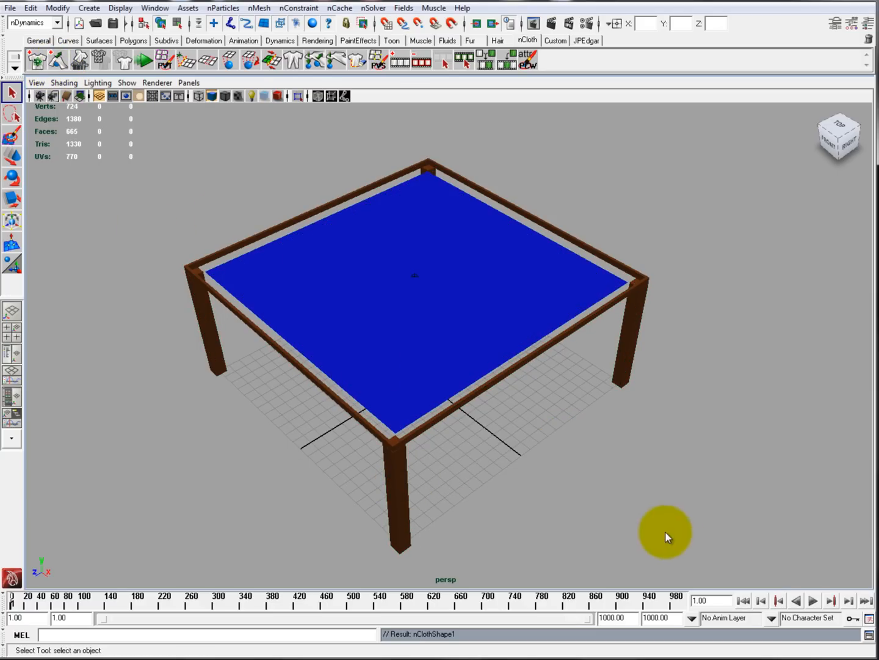
- Zoom in on a wooden frame corner and switch to Vertex selection mode
left_click_drag(666, 536, 407, 453)
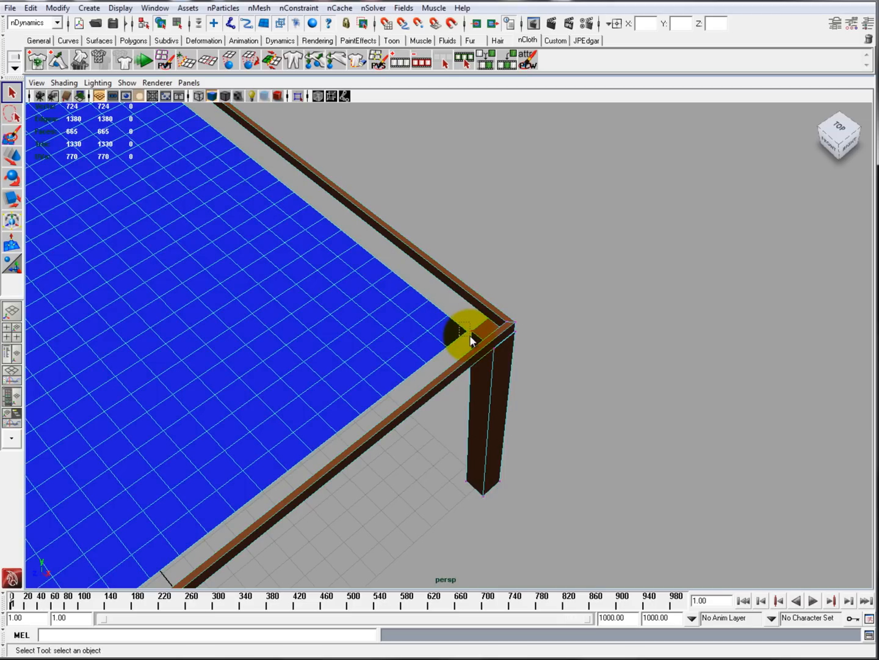
right_click(470, 338)
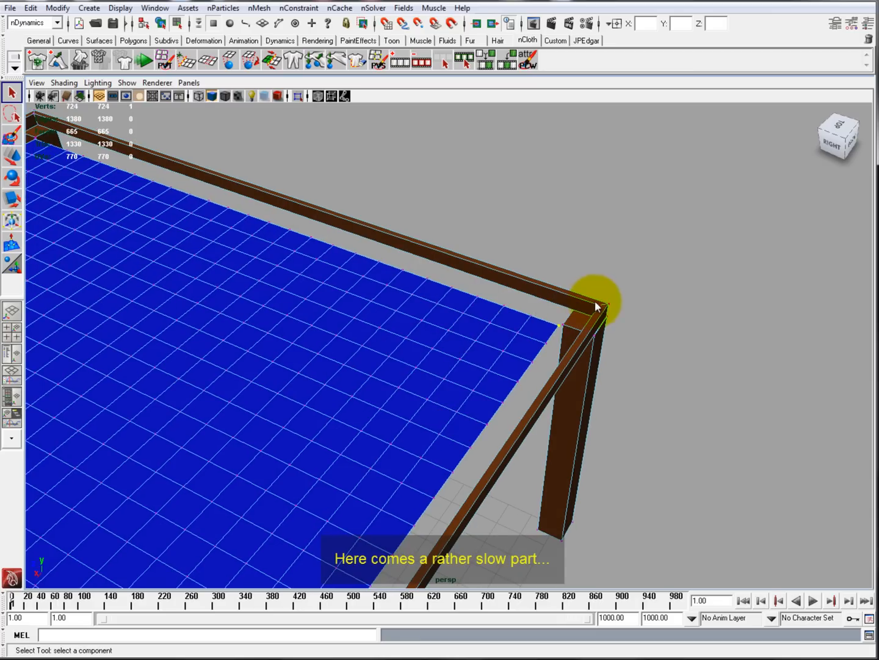
- Constrain a blue sheet corner vertex to its frame corner with Component to Component
left_click(299, 7)
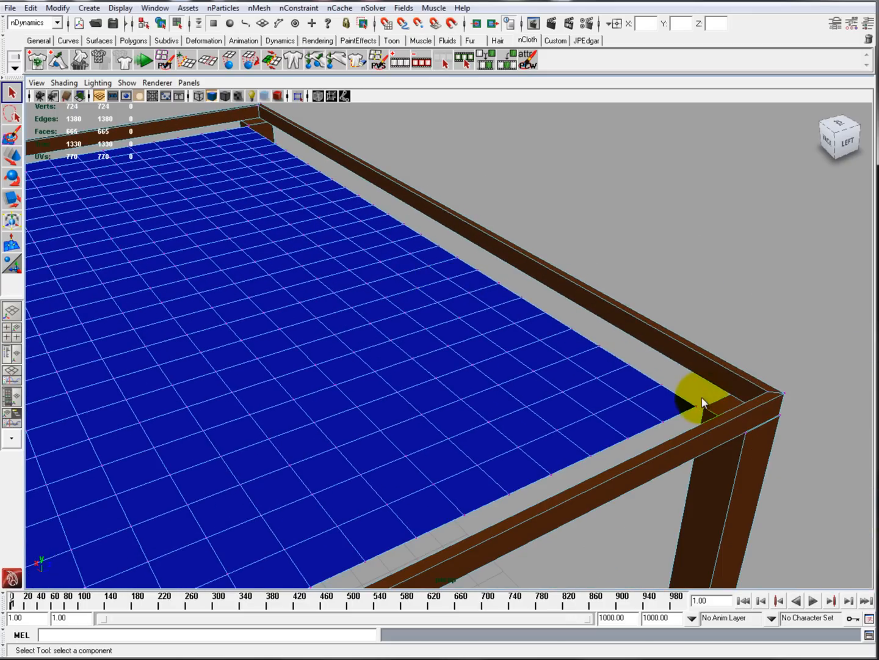
left_click(769, 396)
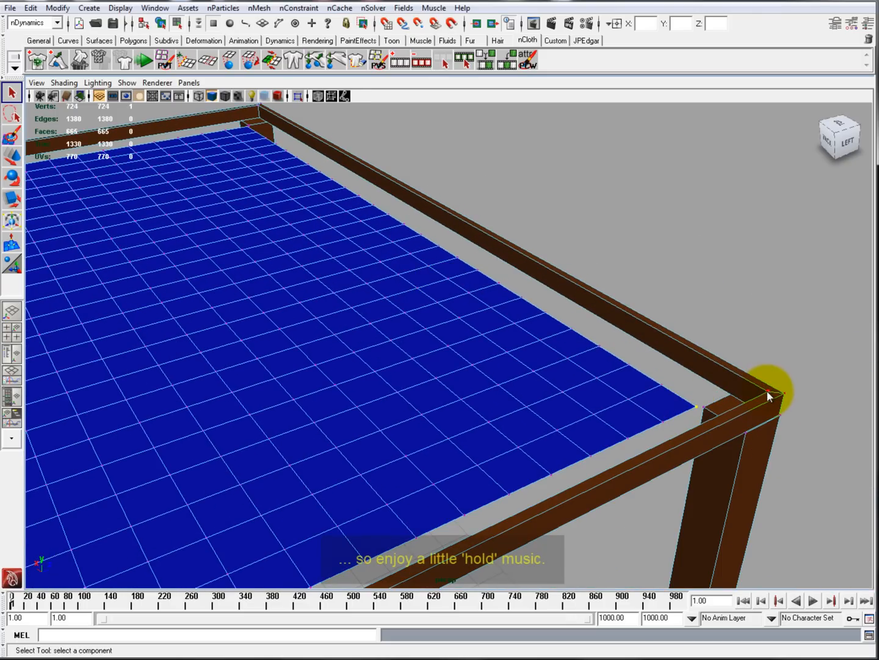
left_click(299, 8)
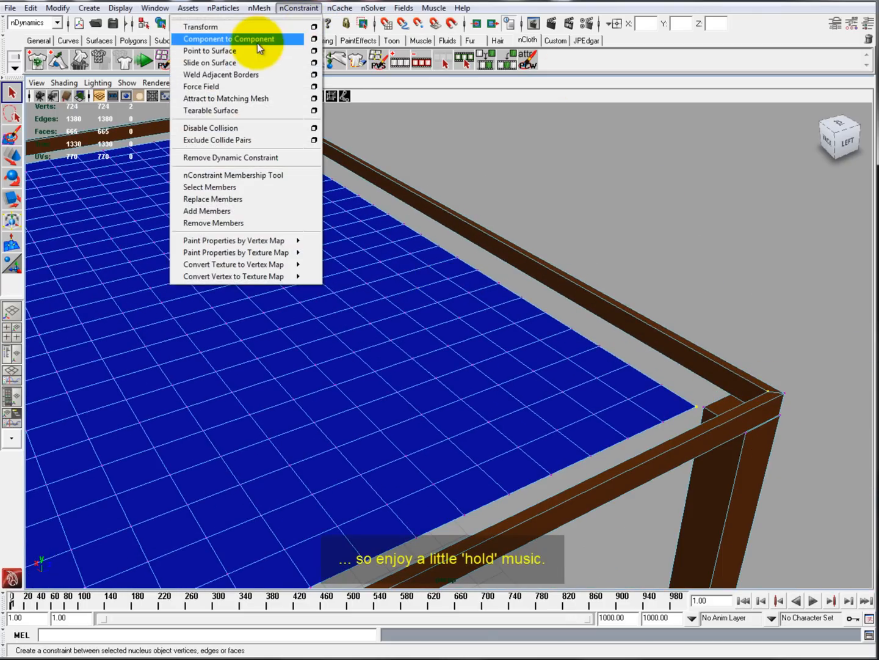
left_click(229, 38)
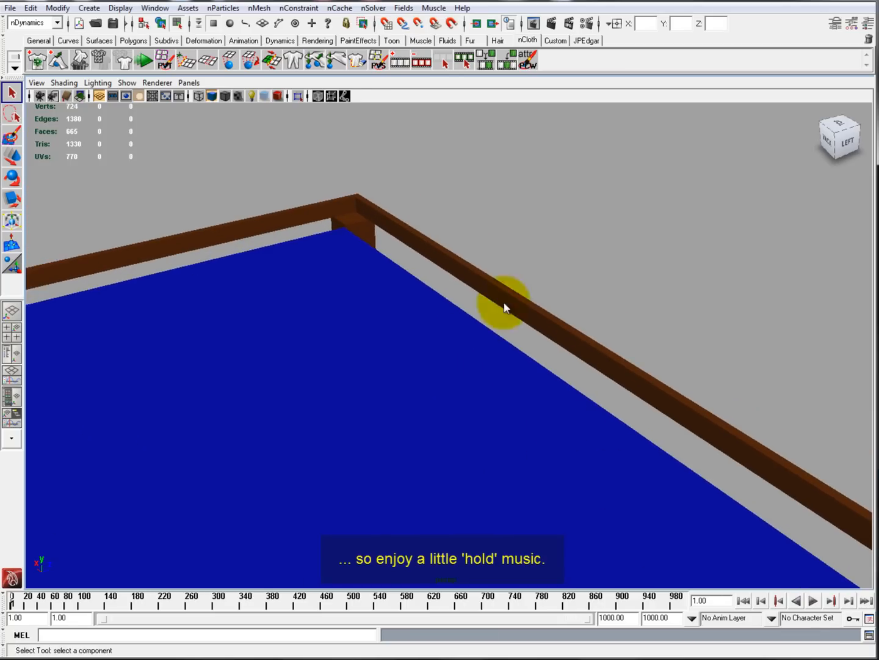
left_click_drag(504, 307, 626, 348)
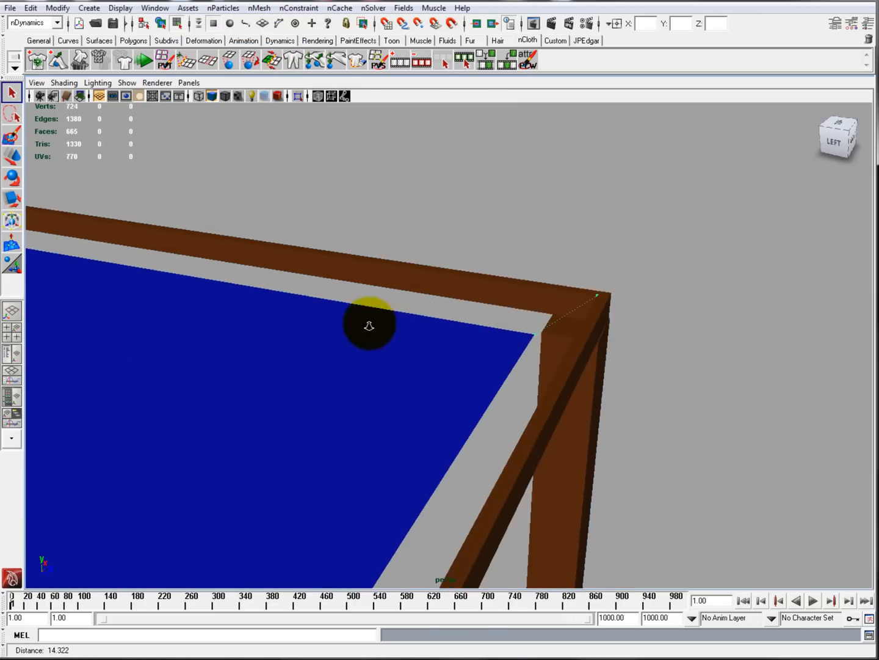
left_click_drag(369, 325, 384, 356)
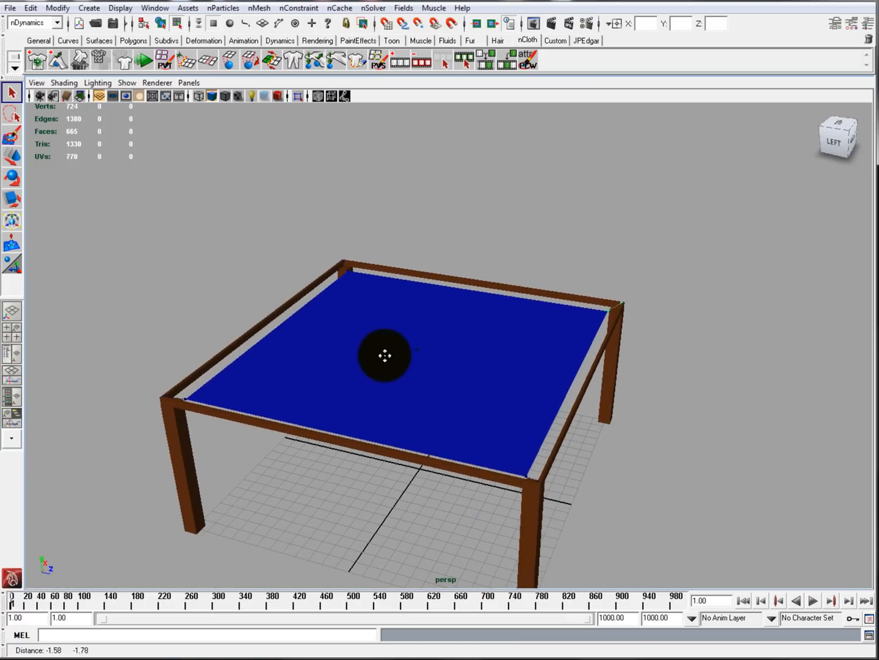
- Play and stop the simulation of the blue sheet sagging between pinned frame corners
left_click(814, 601)
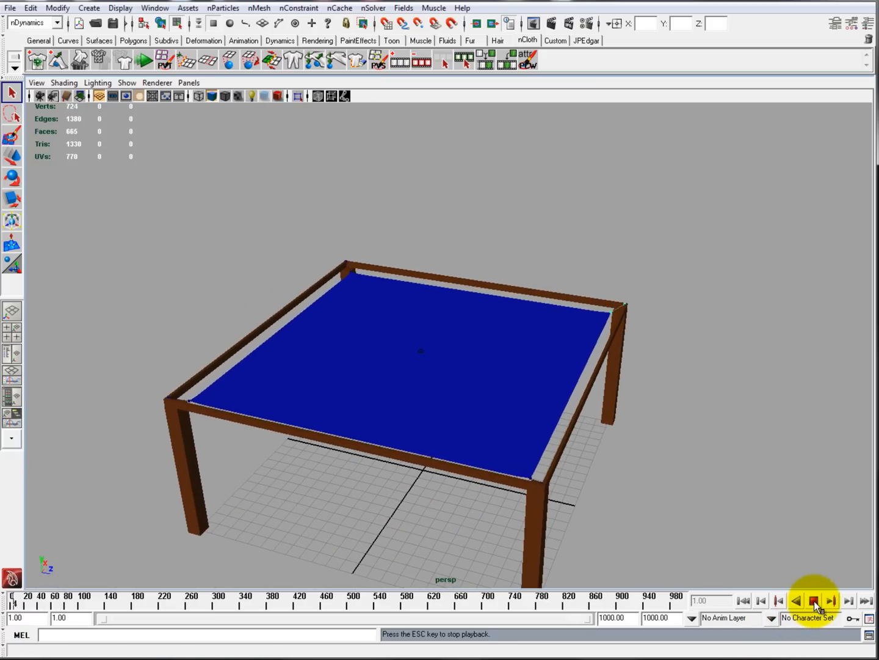
left_click(814, 601)
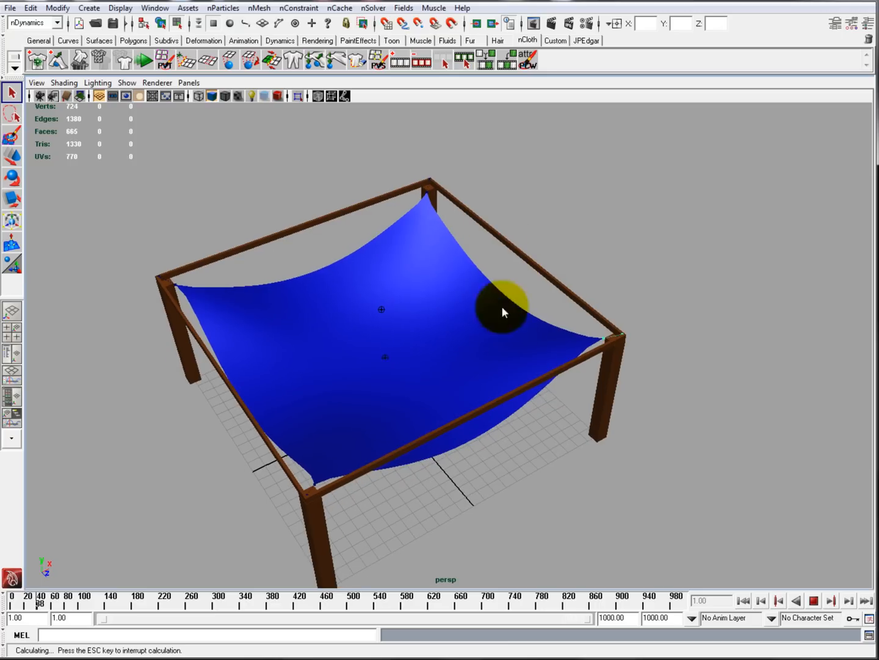
left_click(814, 601)
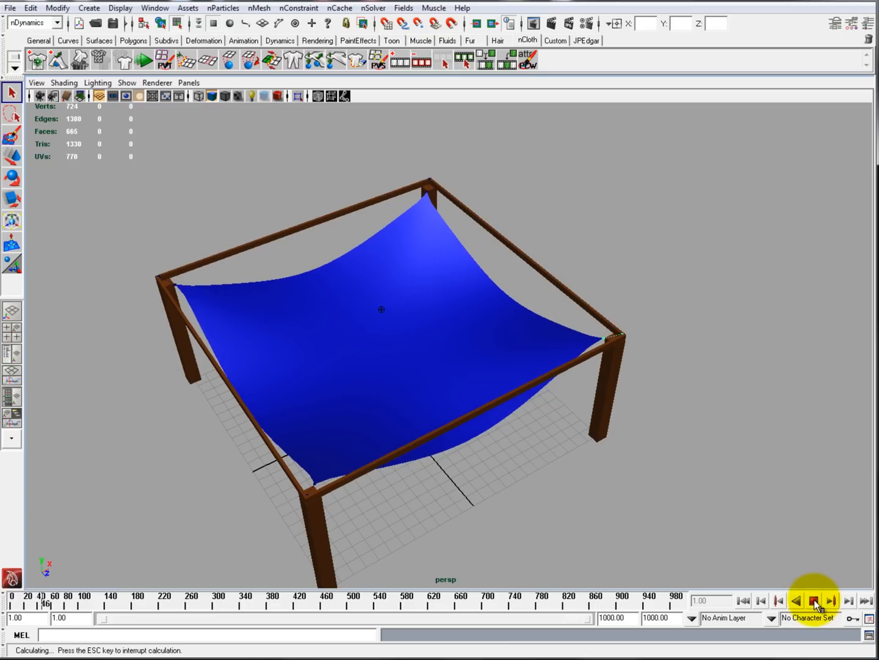
left_click(814, 600)
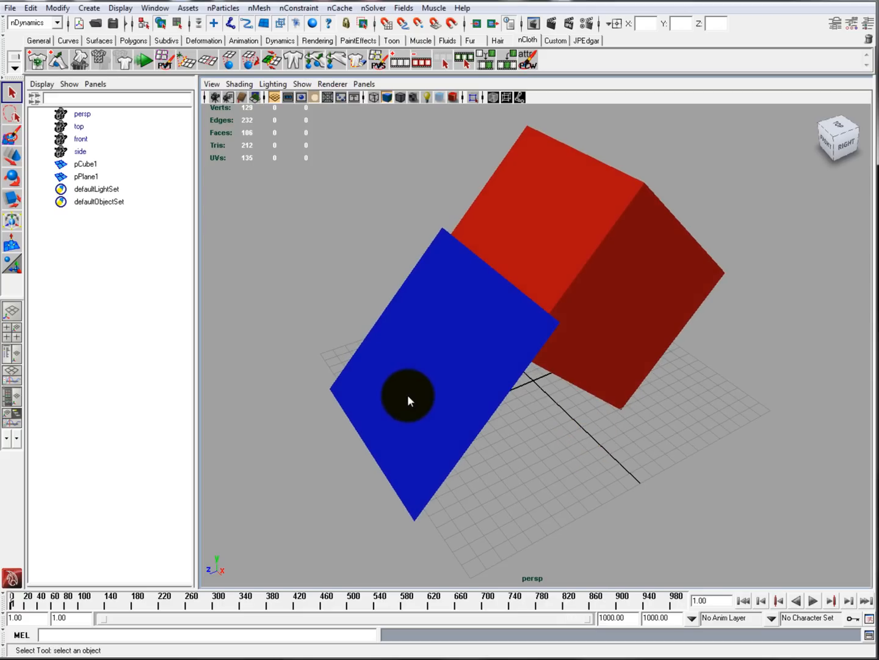
- Constrain the blue plane's top-edge vertices to the red cube using Component to Component
left_click(537, 236)
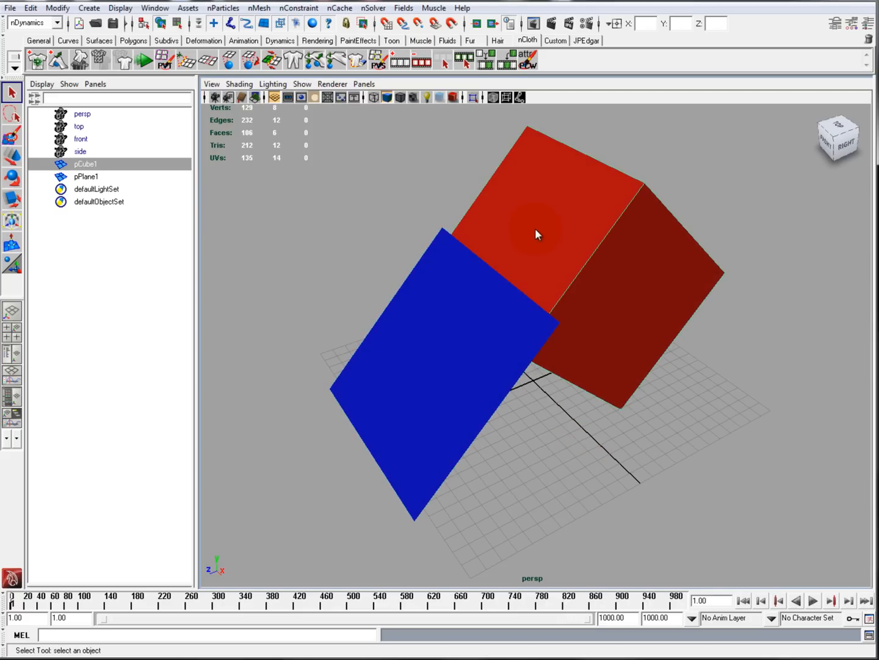
left_click(86, 177)
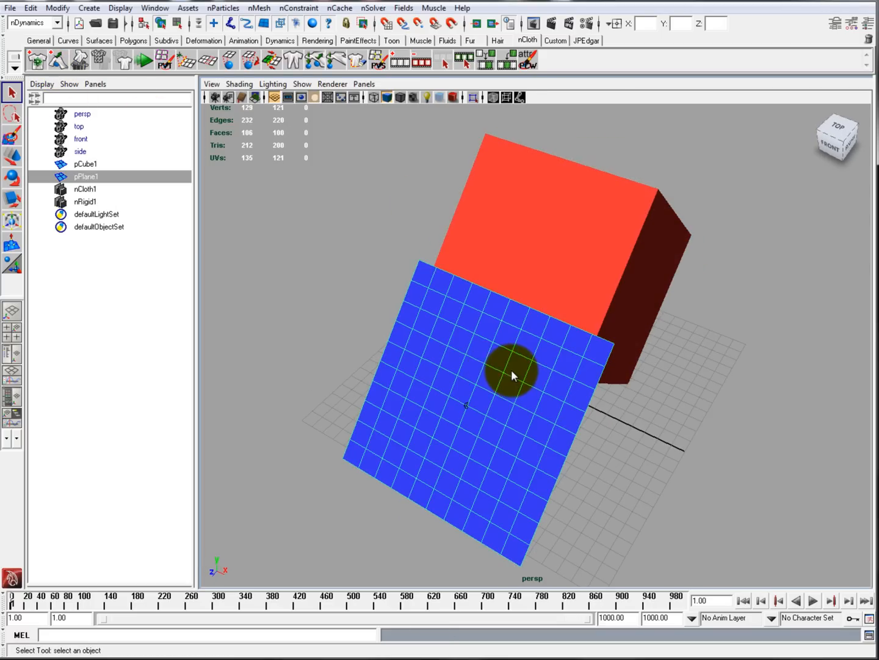
left_click_drag(513, 375, 458, 352)
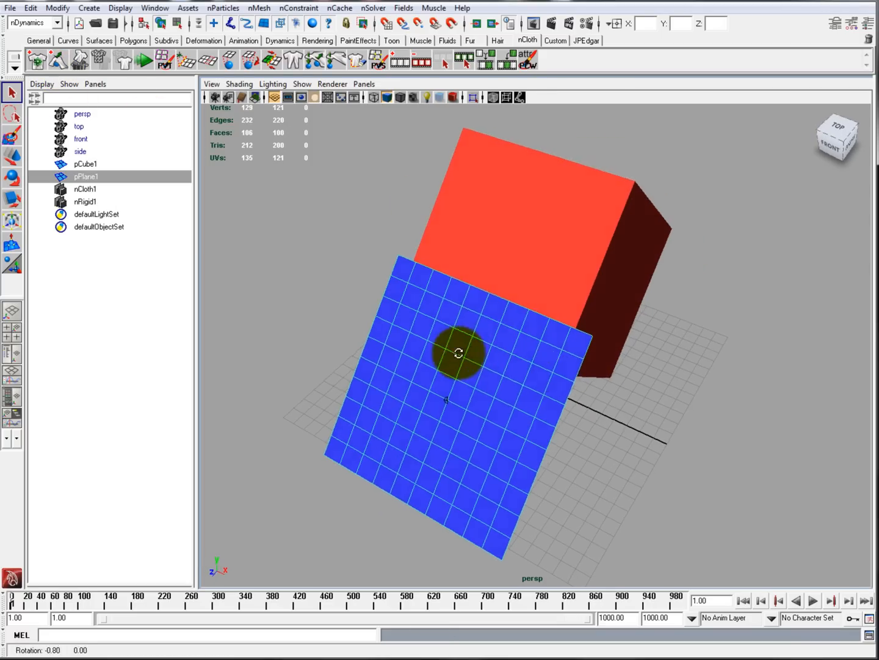
right_click(460, 352)
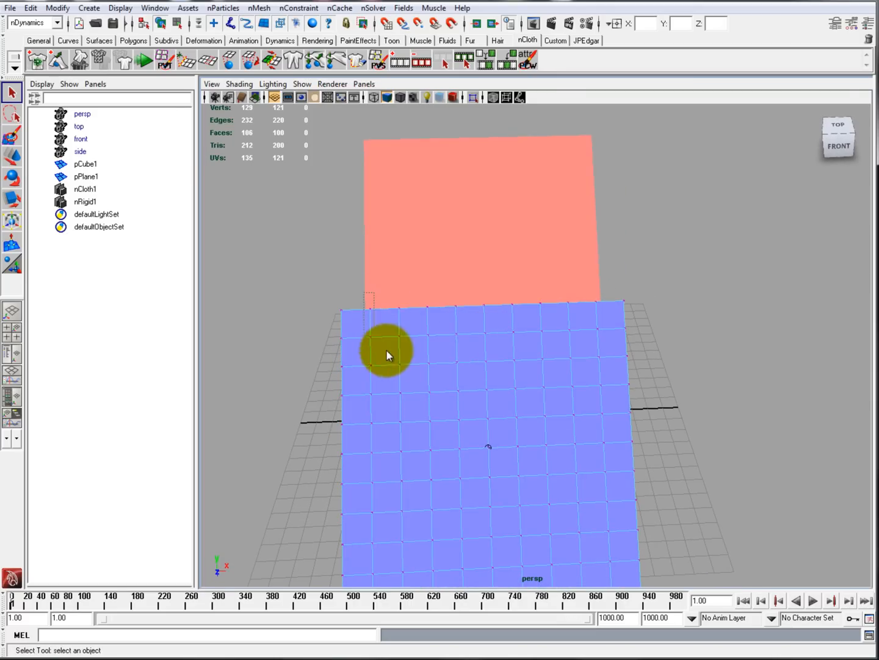
left_click_drag(387, 354, 549, 335)
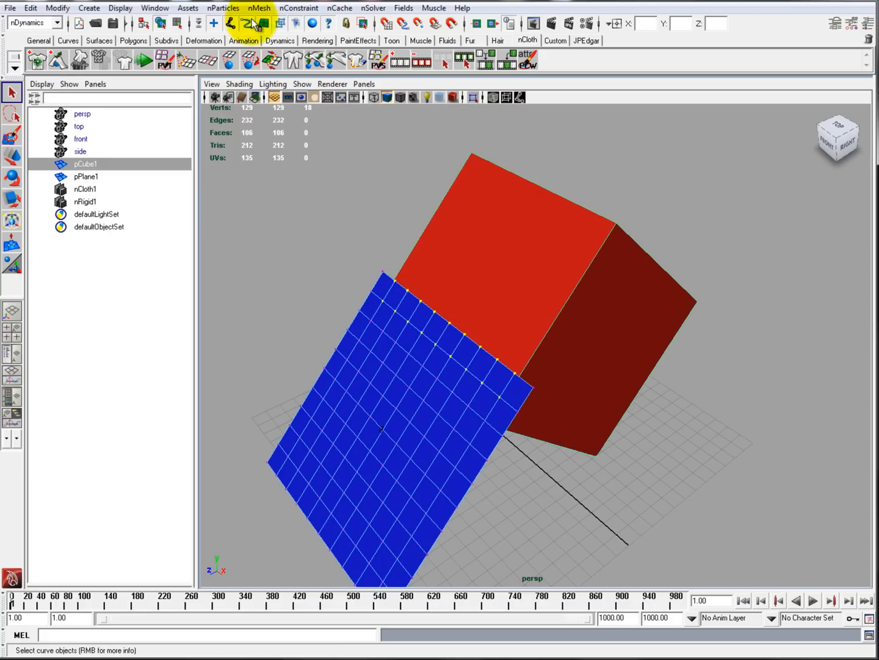
left_click(298, 8)
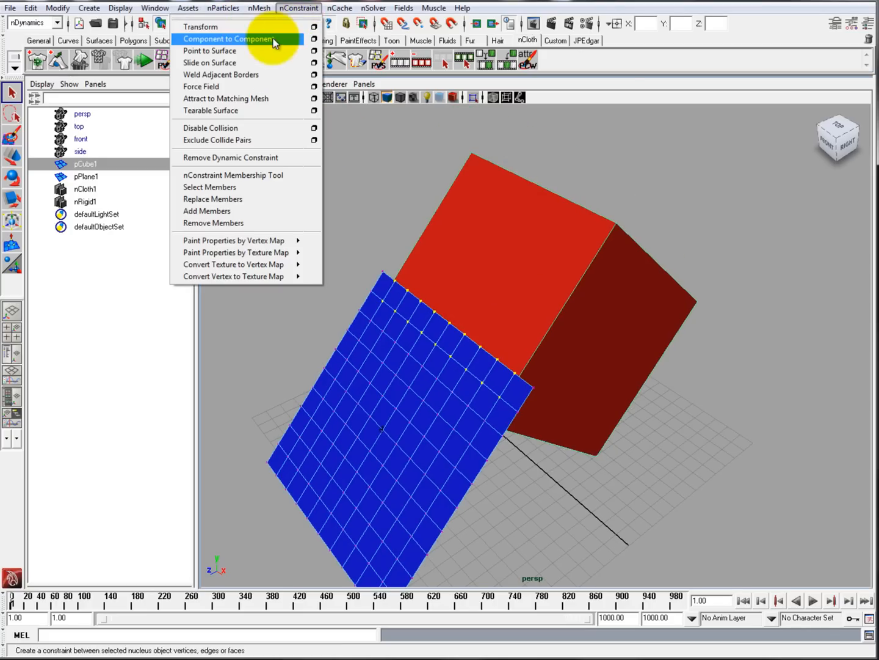
left_click(229, 38)
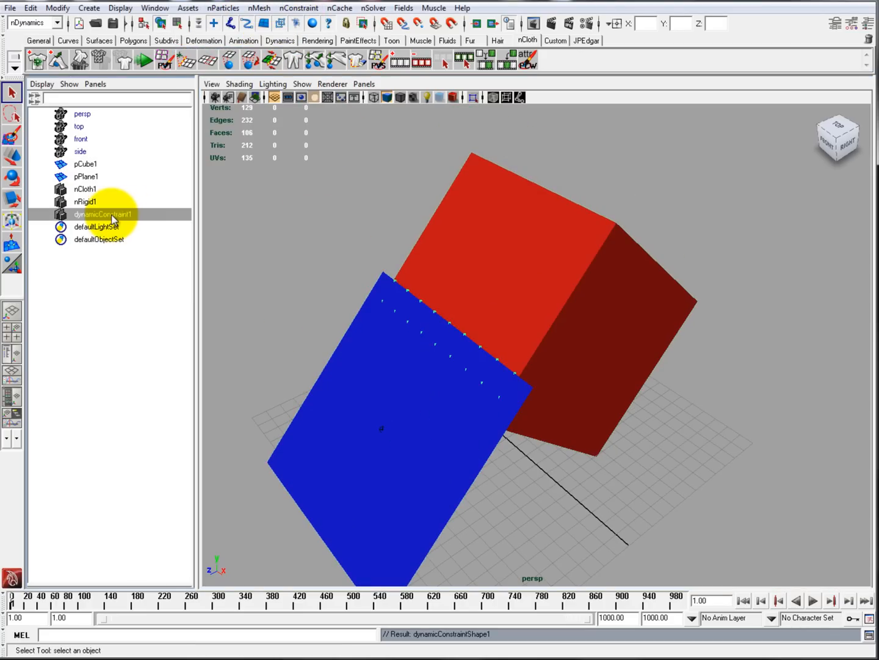
- Play and stop the simulation of the sheet draping from the red cube
left_click(812, 601)
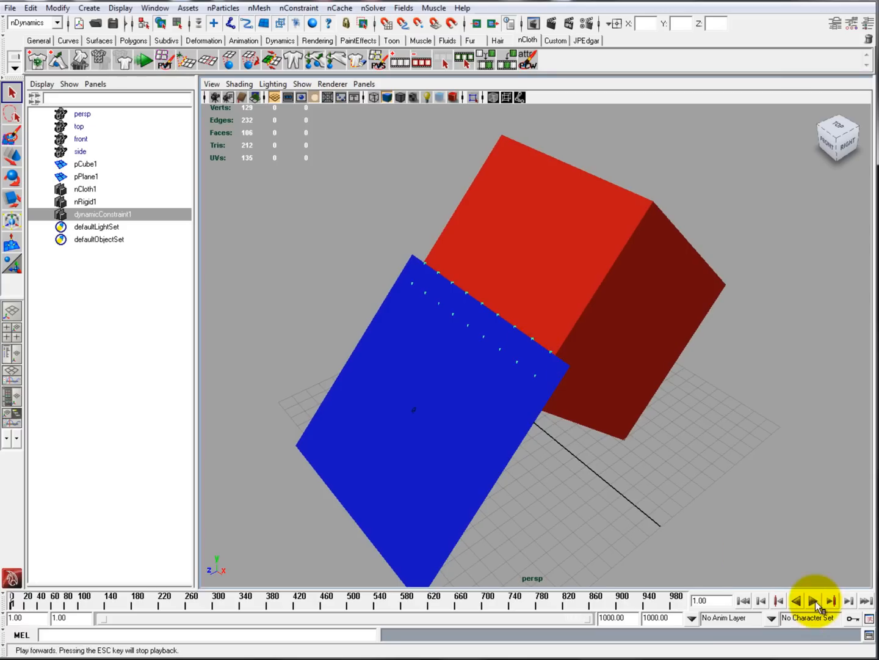
left_click(814, 601)
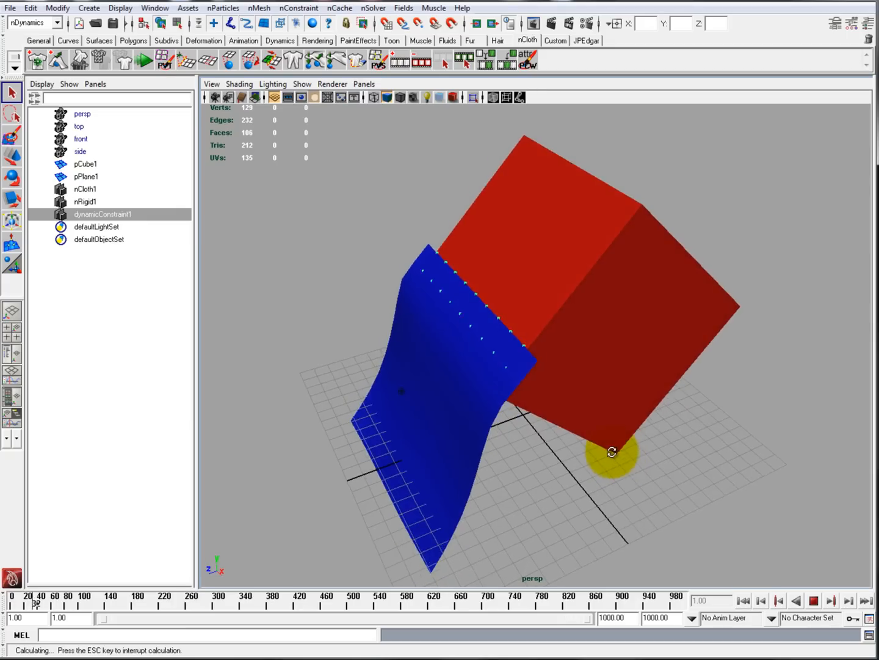
left_click(814, 601)
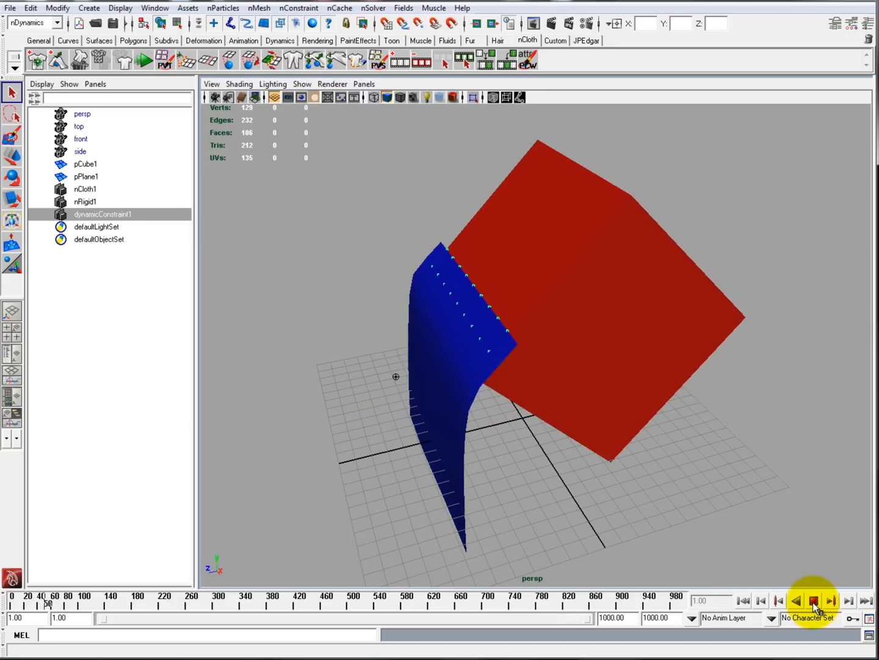
left_click(813, 601)
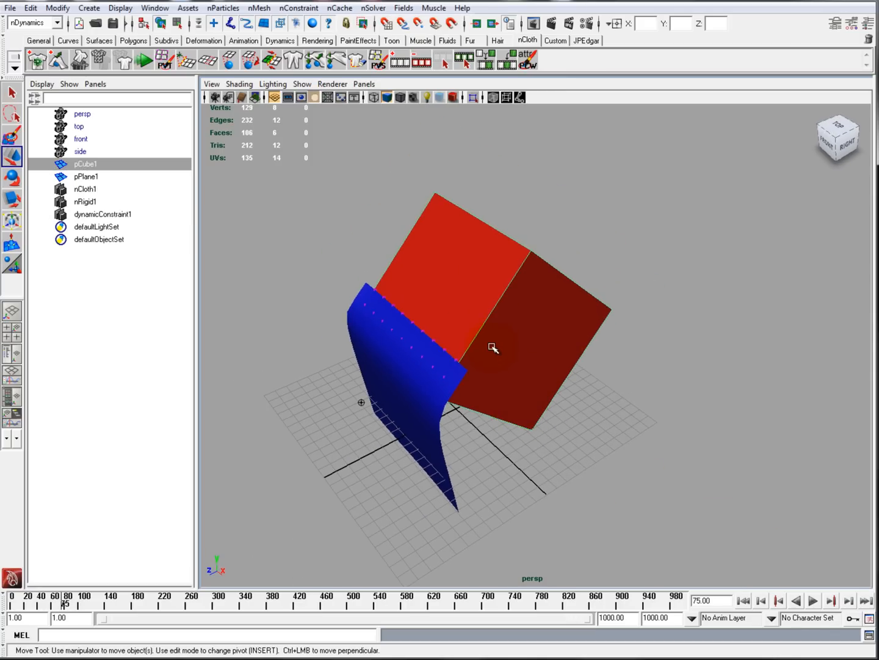
- Step the cube-constrained cloth simulation forward one frame from frame 75
left_click(831, 601)
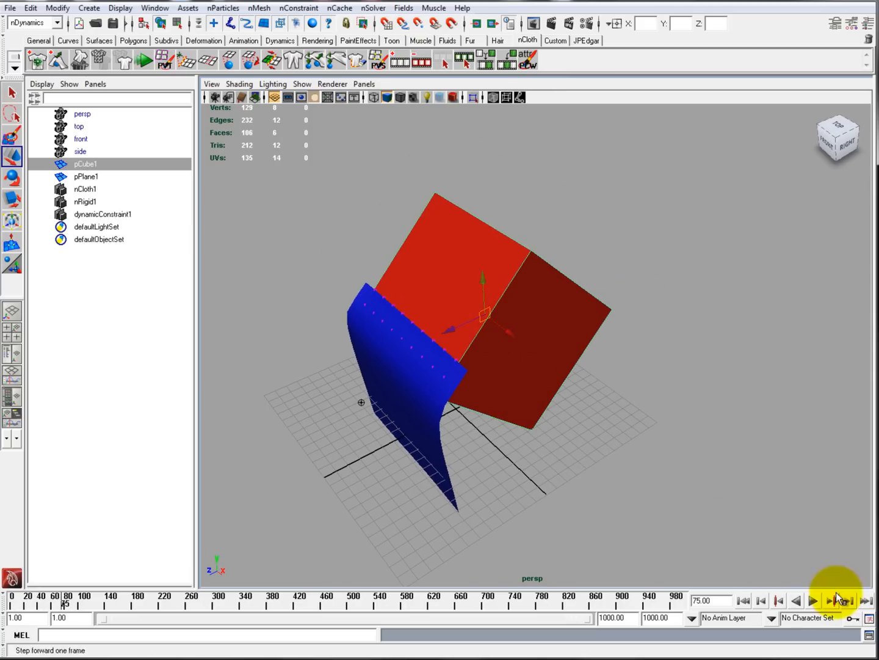
left_click(813, 600)
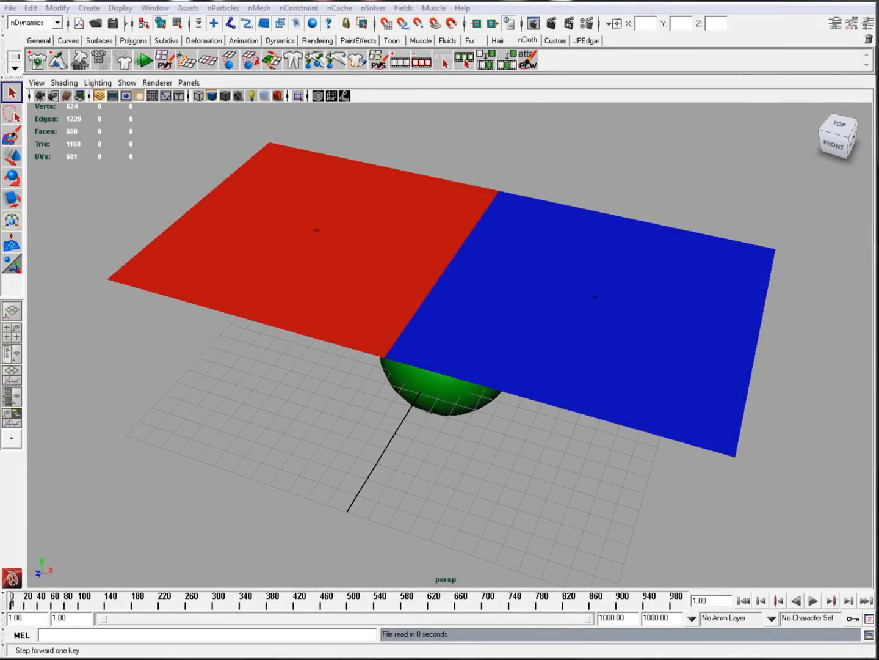
- Select the green sphere, then play and stop the red-and-blue sheet simulation
left_click(485, 482)
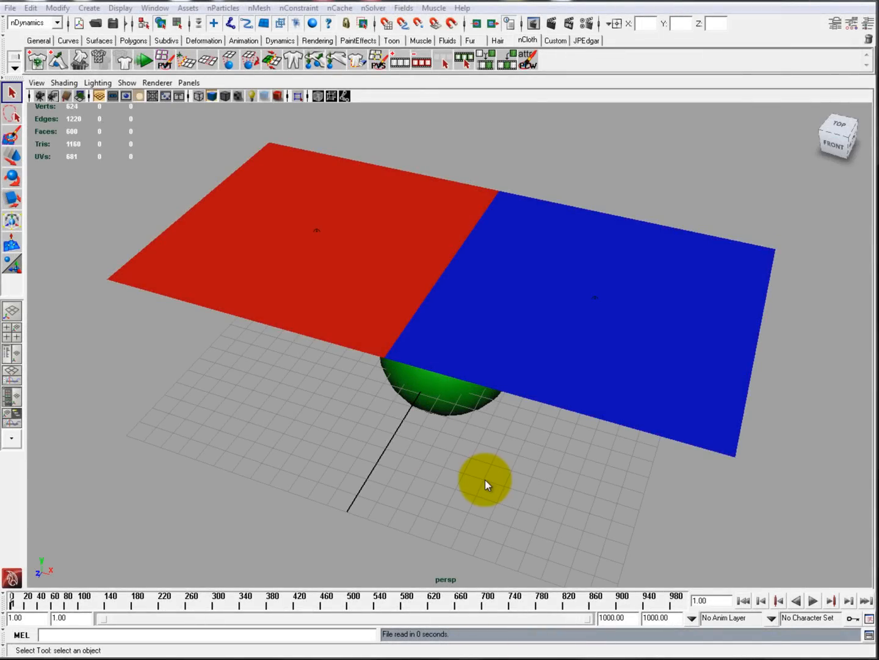
mouse_move(485, 484)
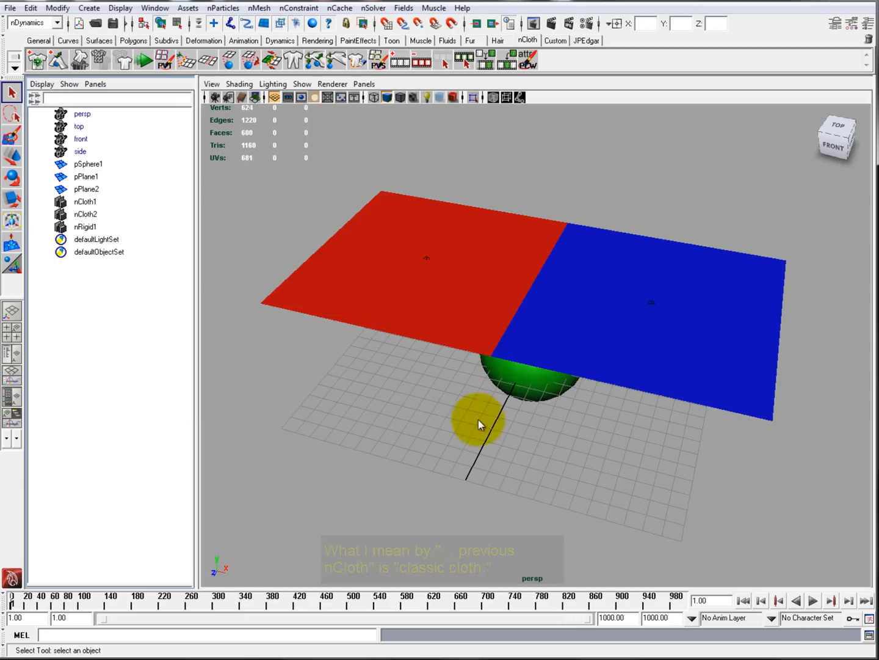
left_click(85, 202)
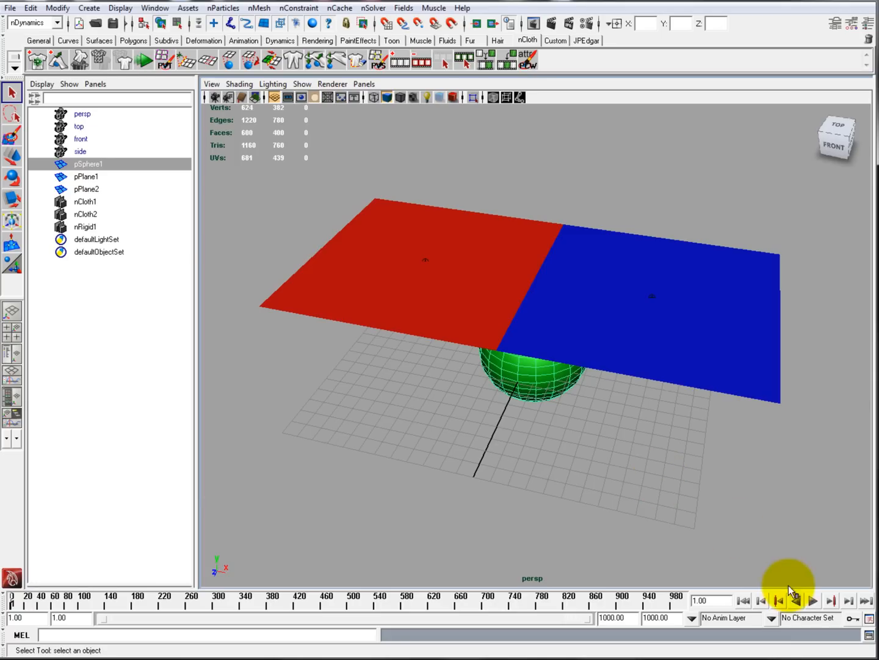
left_click(813, 600)
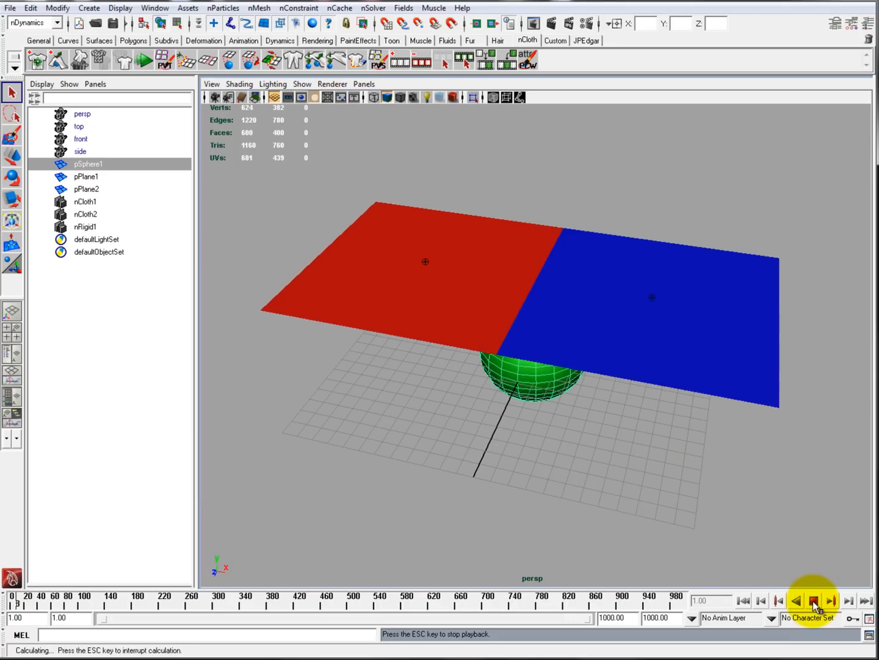
left_click(813, 600)
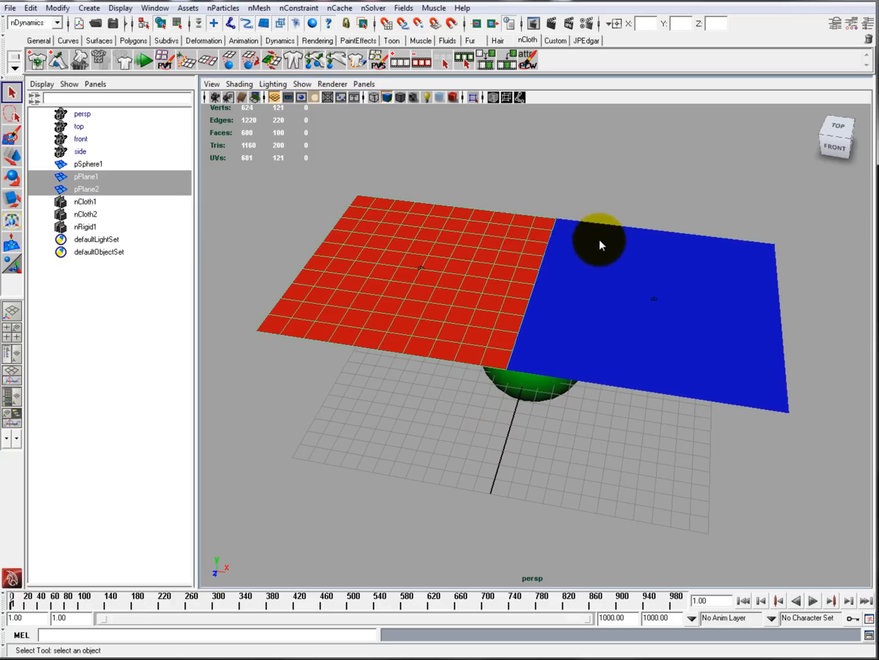
- Weld the red and blue sheets' seam with Weld Adjacent Borders and play
left_click_drag(602, 244, 495, 382)
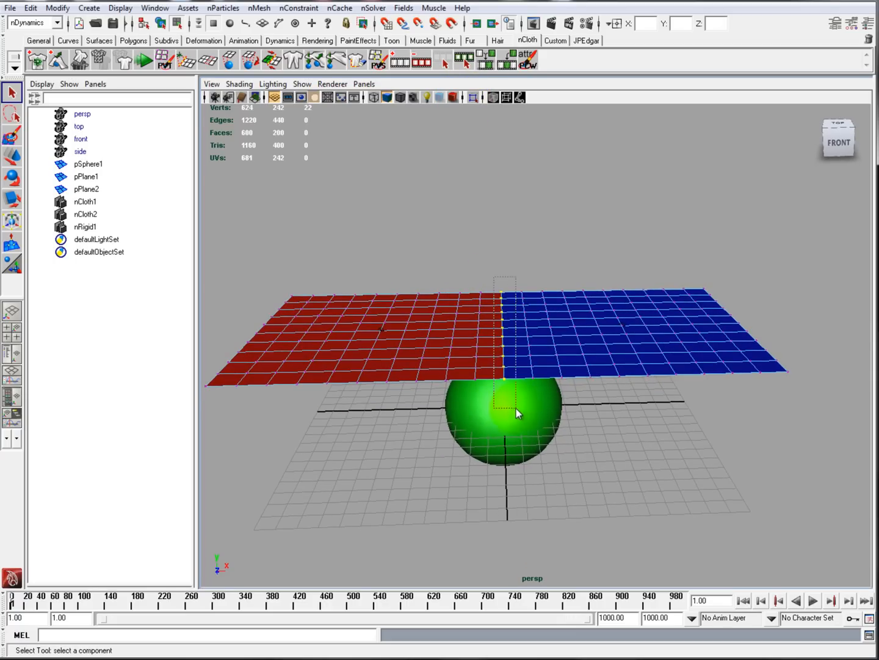
left_click(299, 8)
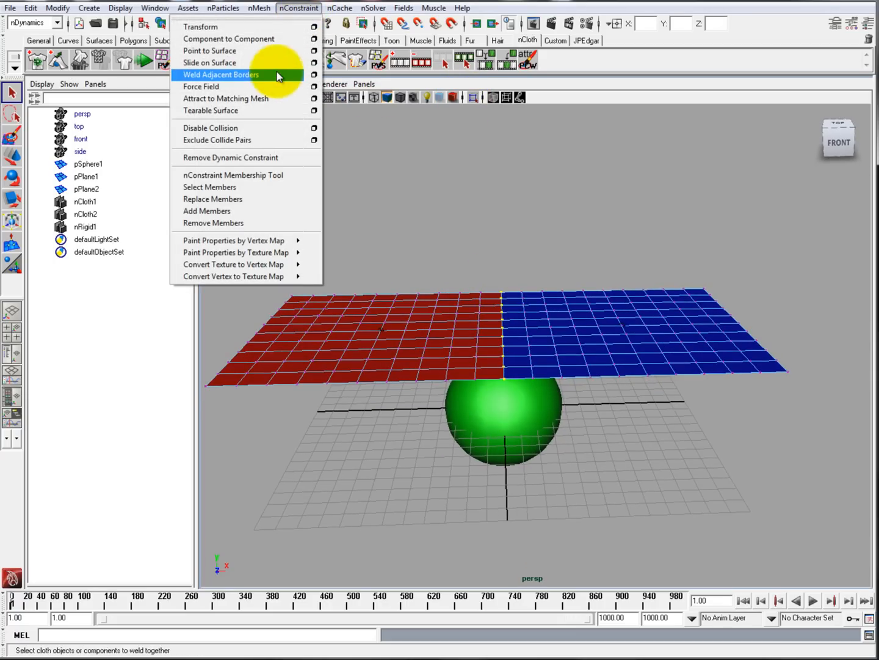
left_click(221, 74)
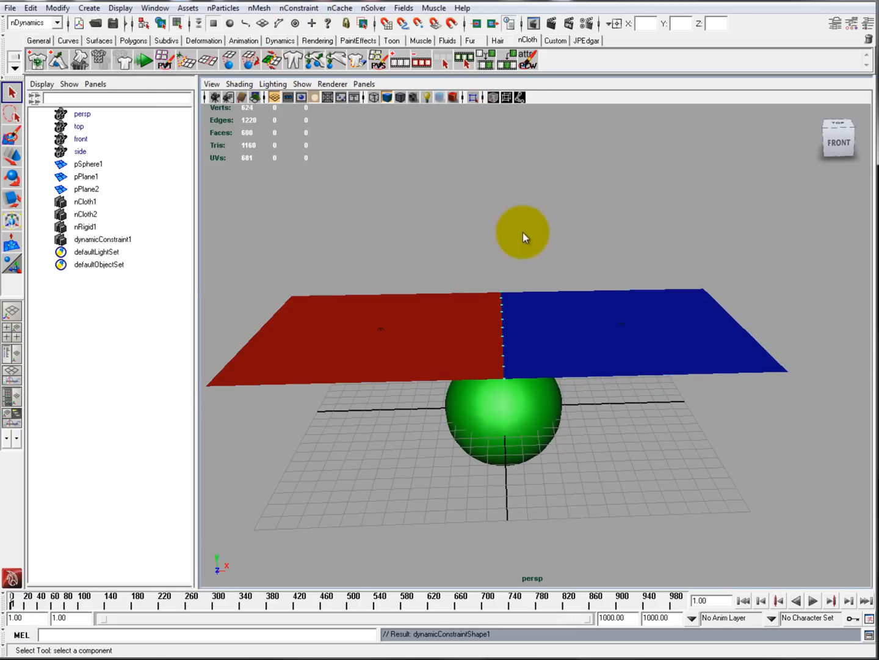
left_click(103, 239)
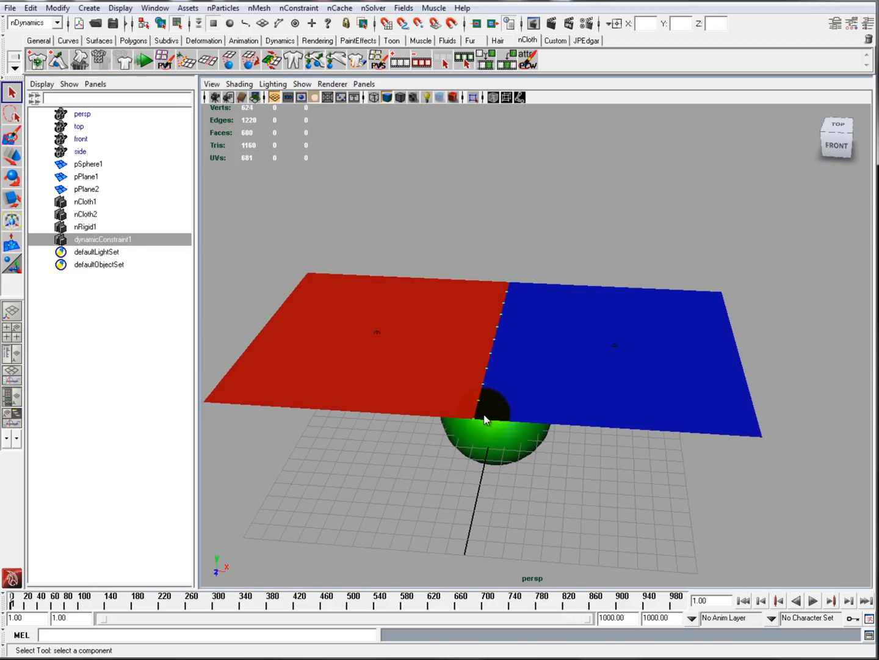
left_click(814, 600)
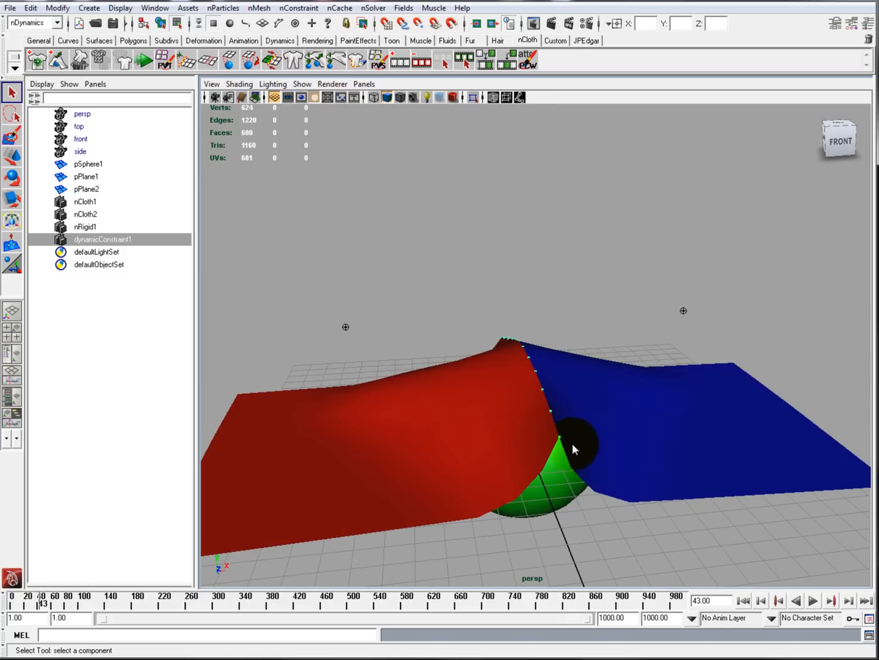
- Orbit around the draped red and blue sheets to inspect their welded seam
left_click_drag(574, 445, 522, 372)
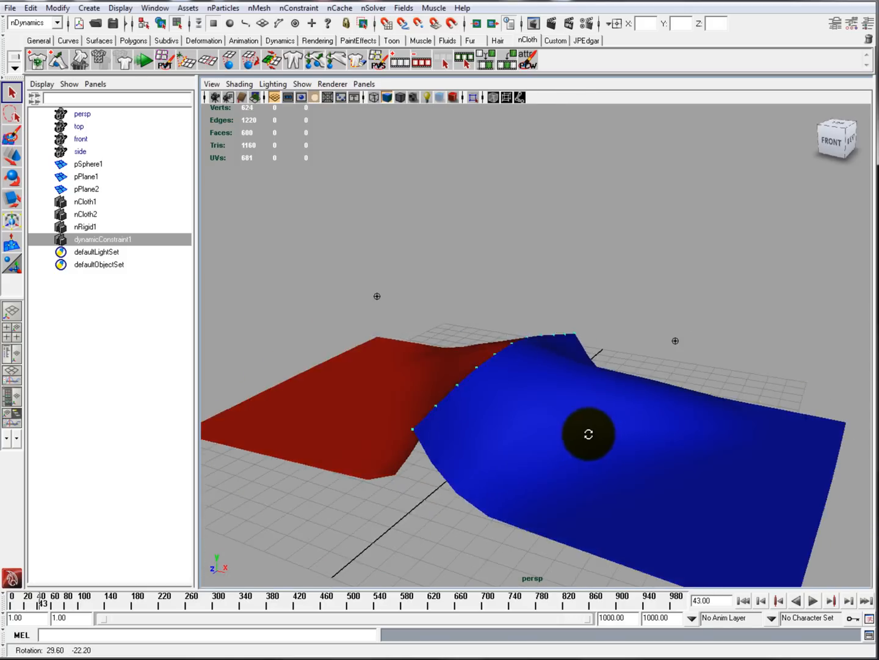
left_click_drag(588, 434, 663, 449)
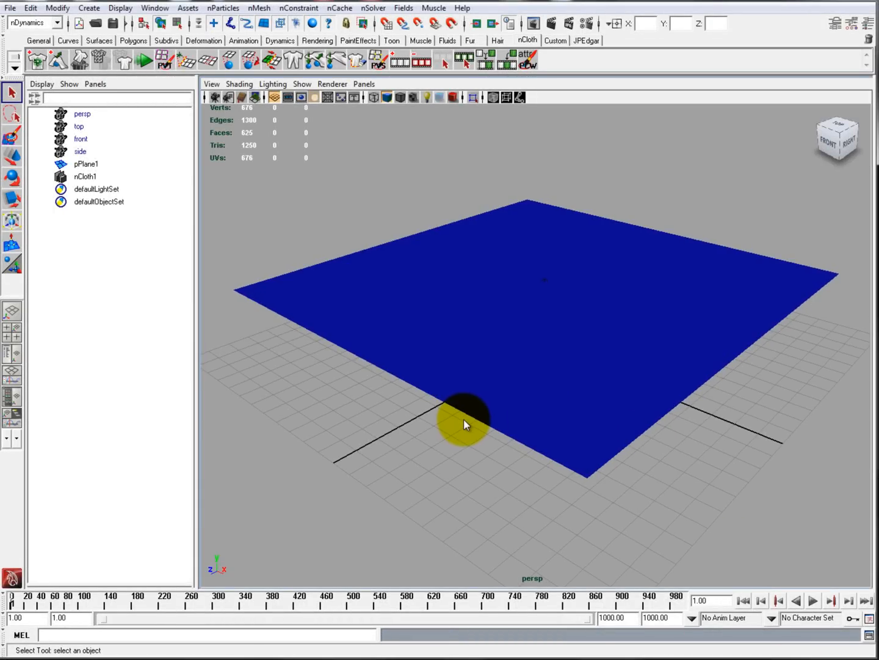
- Orbit the view around the flat blue nCloth plane
left_click_drag(464, 424, 453, 381)
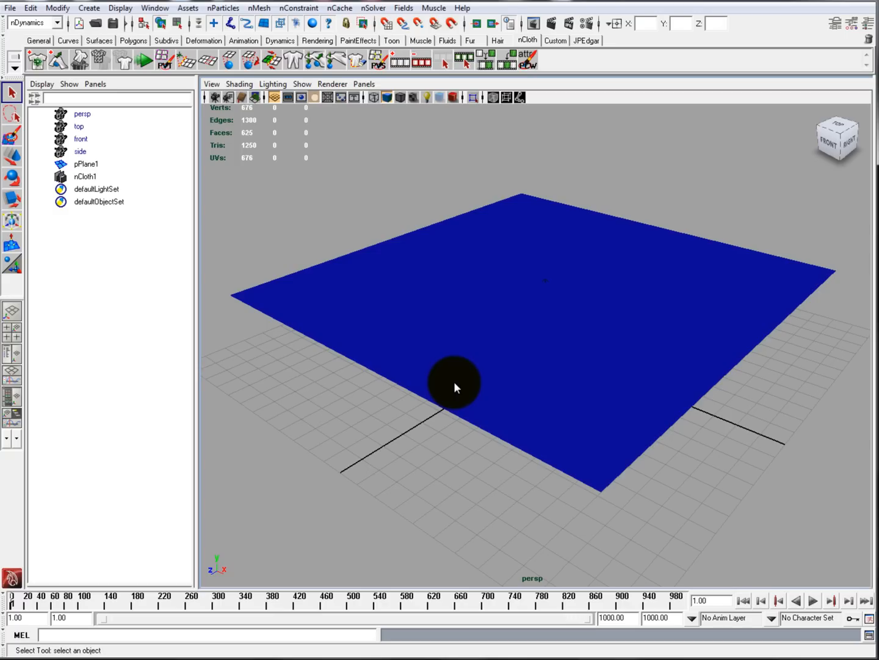
mouse_move(463, 387)
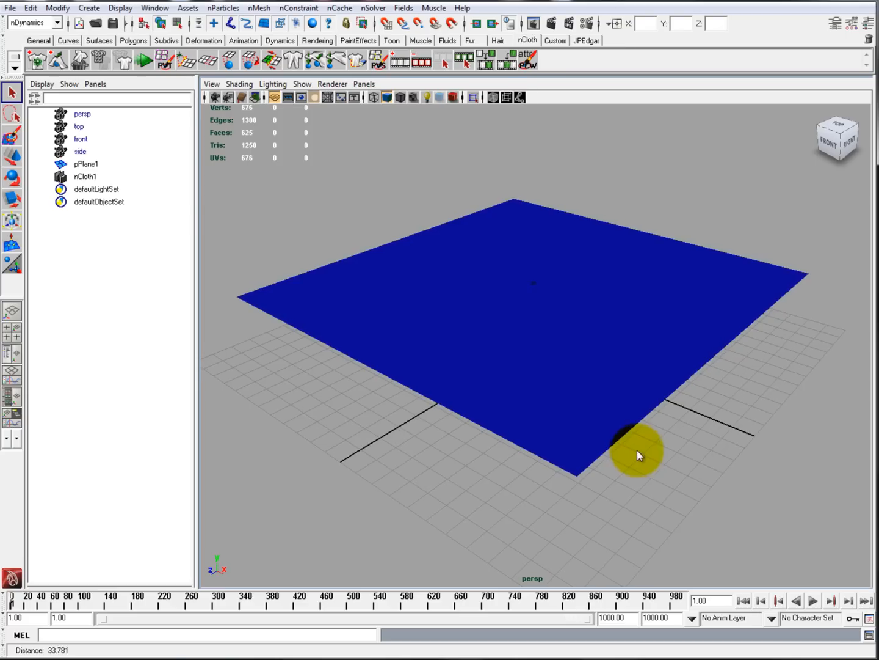
mouse_move(339, 194)
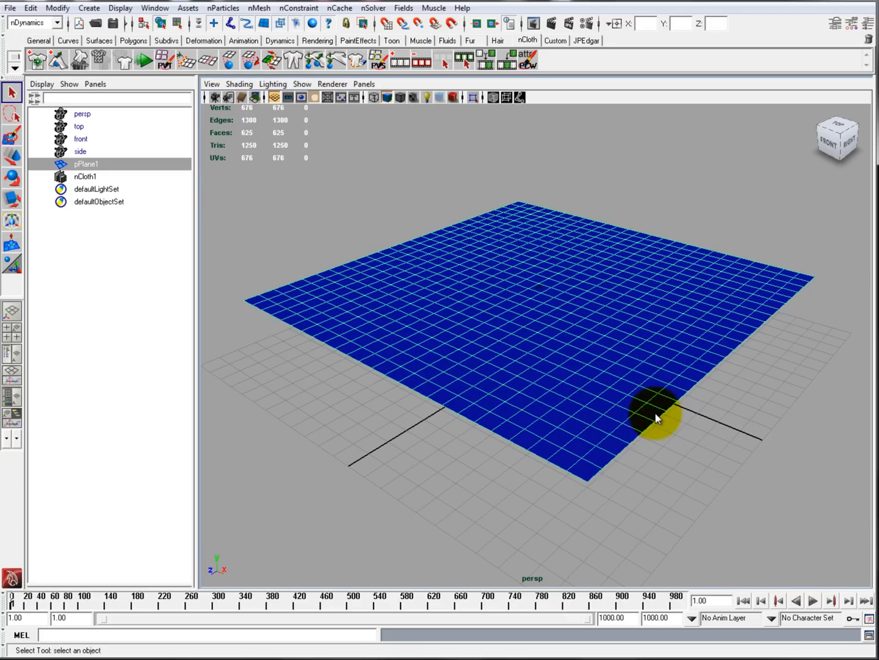
- Apply a Force Field nConstraint to a central patch of the plane's vertices
right_click(657, 415)
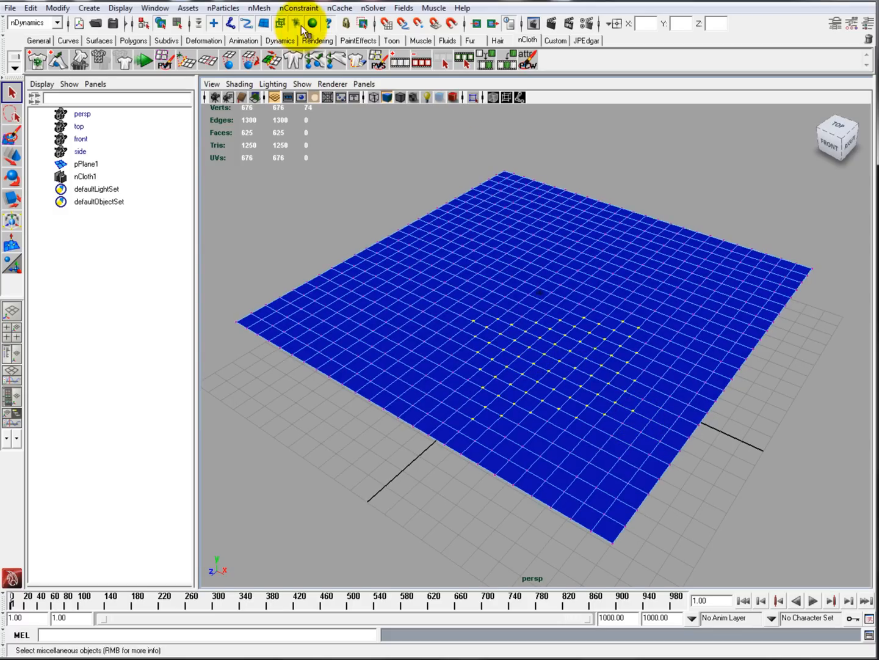
left_click(298, 8)
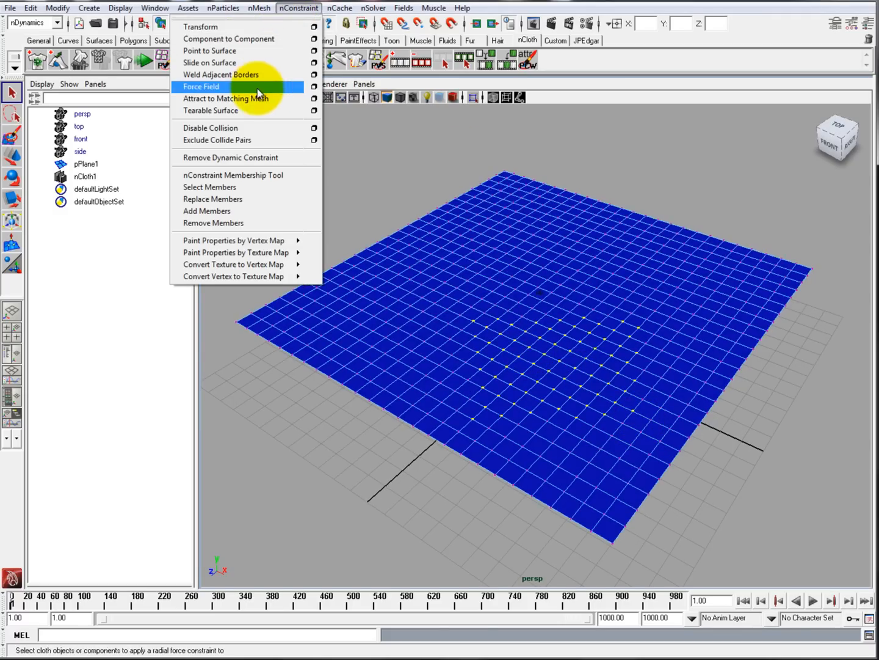
left_click(202, 86)
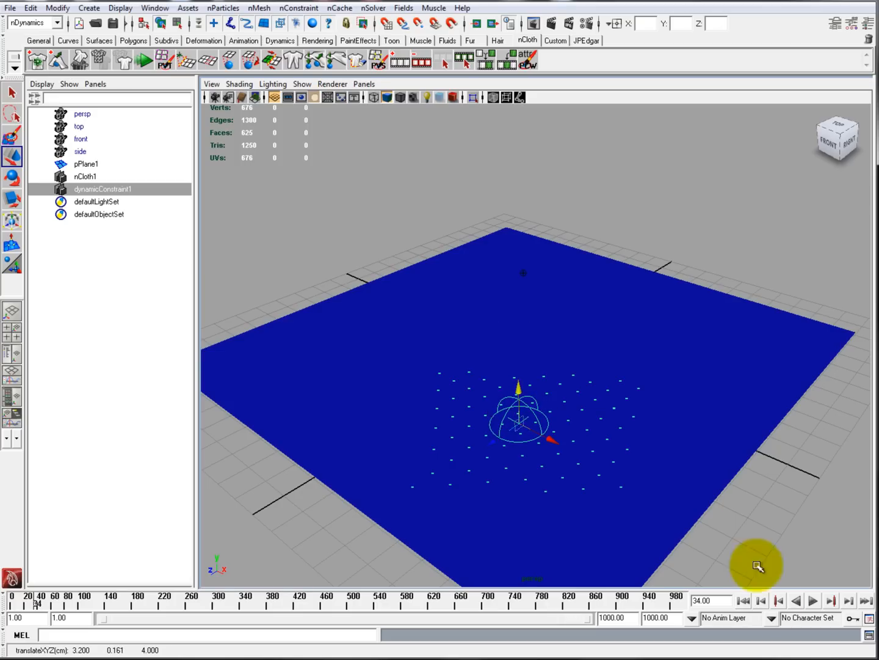
- Play the simulation, select dynamicConstraint1, and drag the field across the cloth
left_click(813, 600)
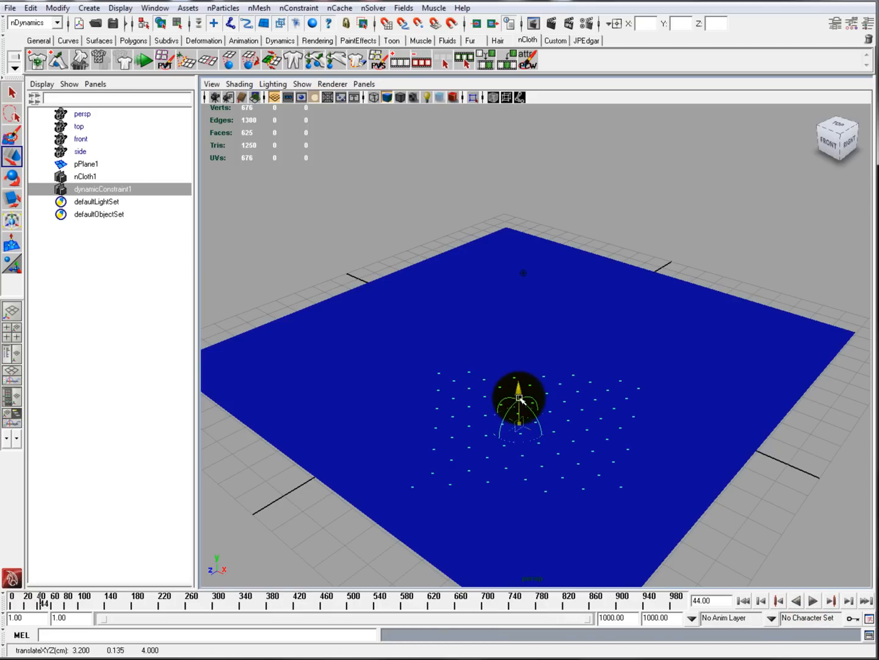
left_click(813, 600)
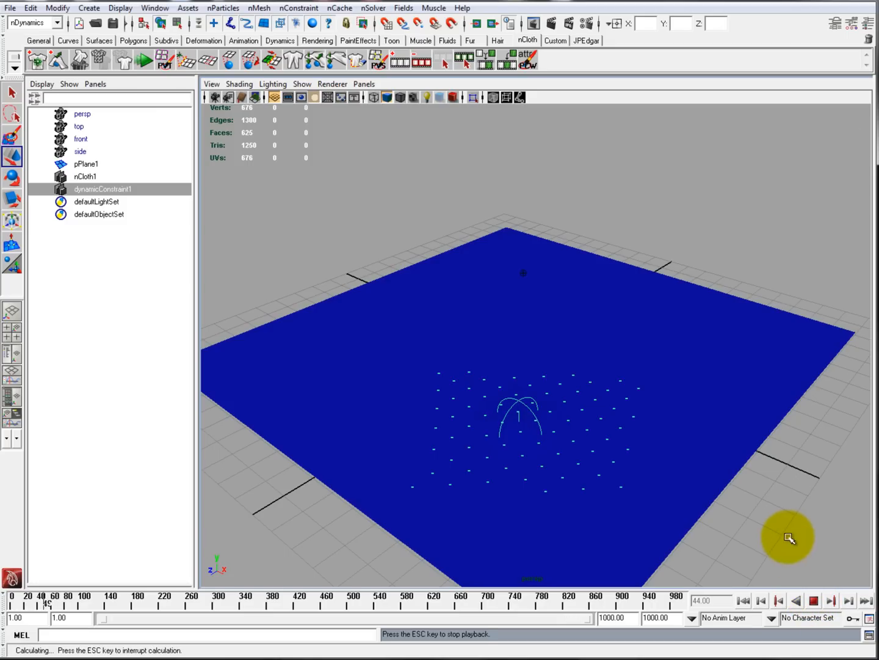
left_click_drag(788, 537, 724, 504)
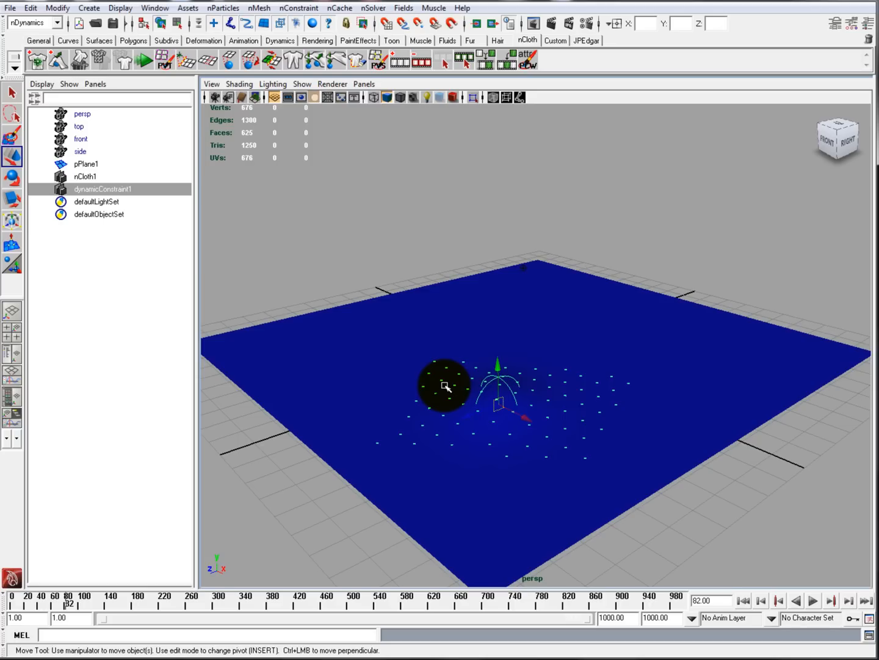
left_click_drag(444, 384, 500, 420)
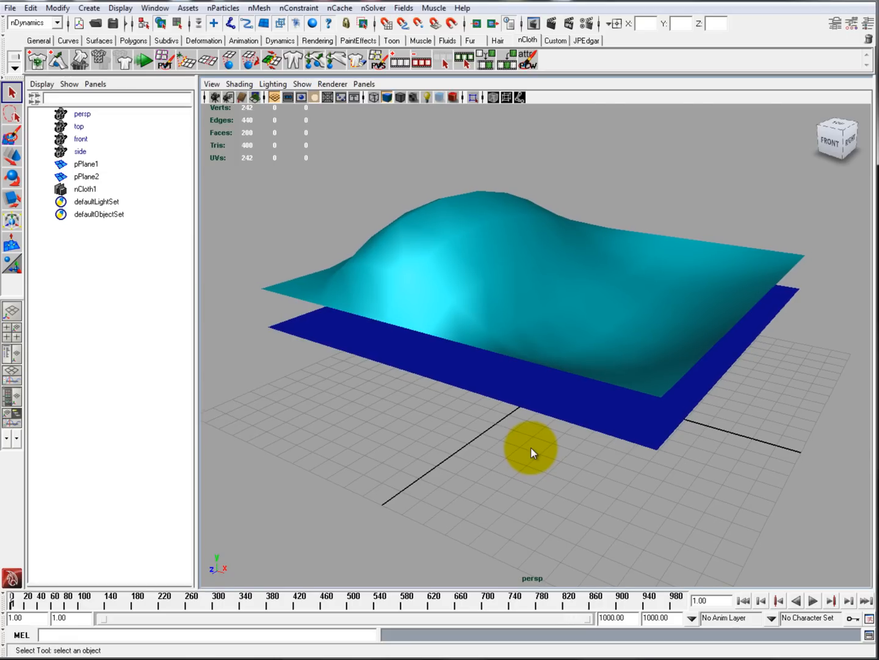
mouse_move(507, 418)
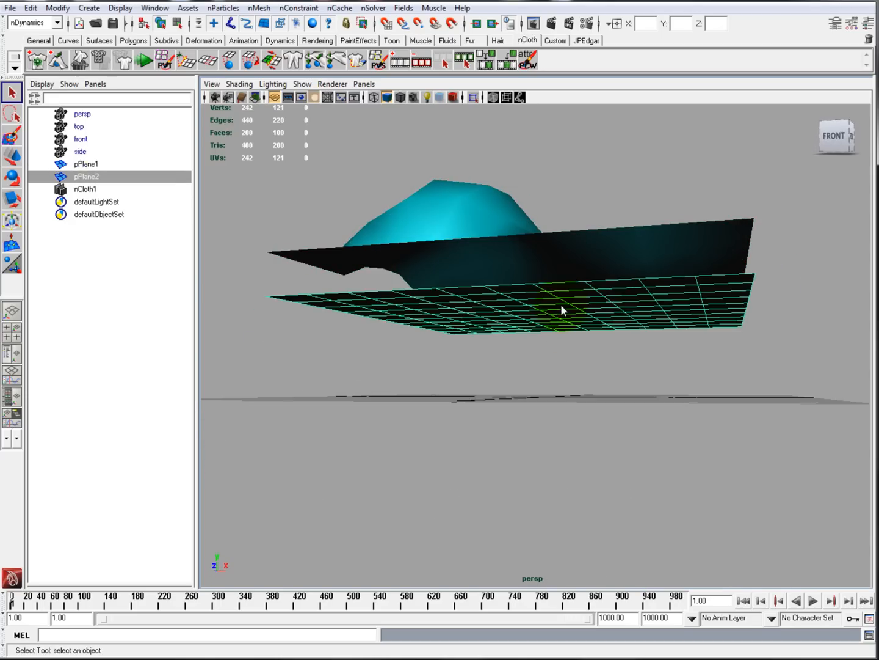
mouse_move(561, 304)
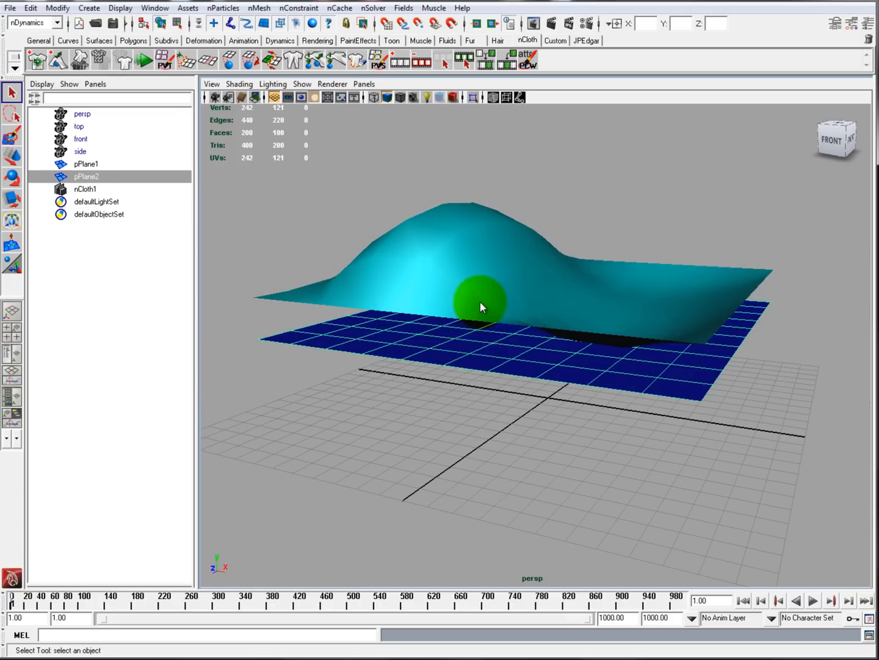
- Select pPlane2 and pPlane1 in turn, then orbit around the two sheets
left_click(86, 163)
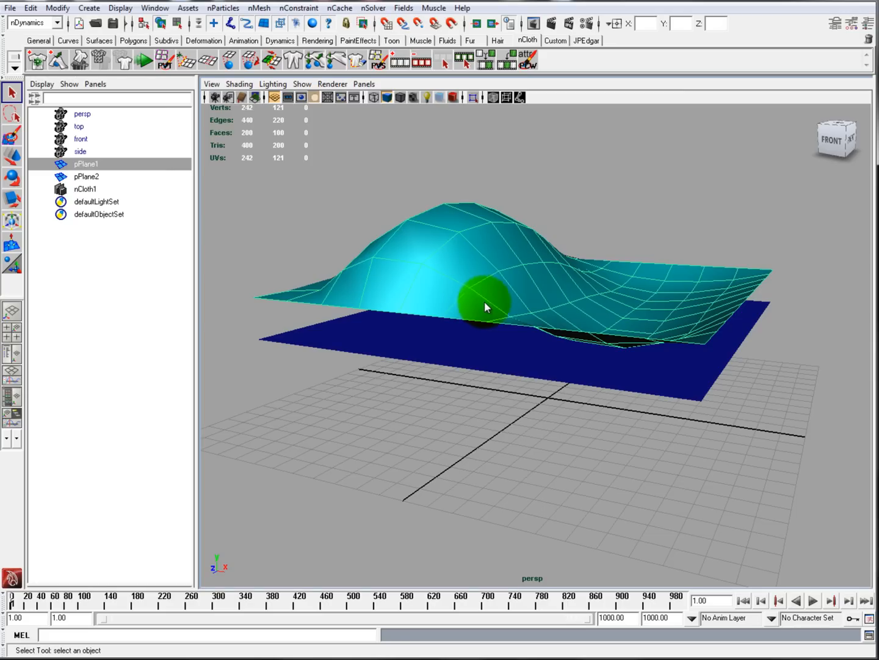
left_click(86, 176)
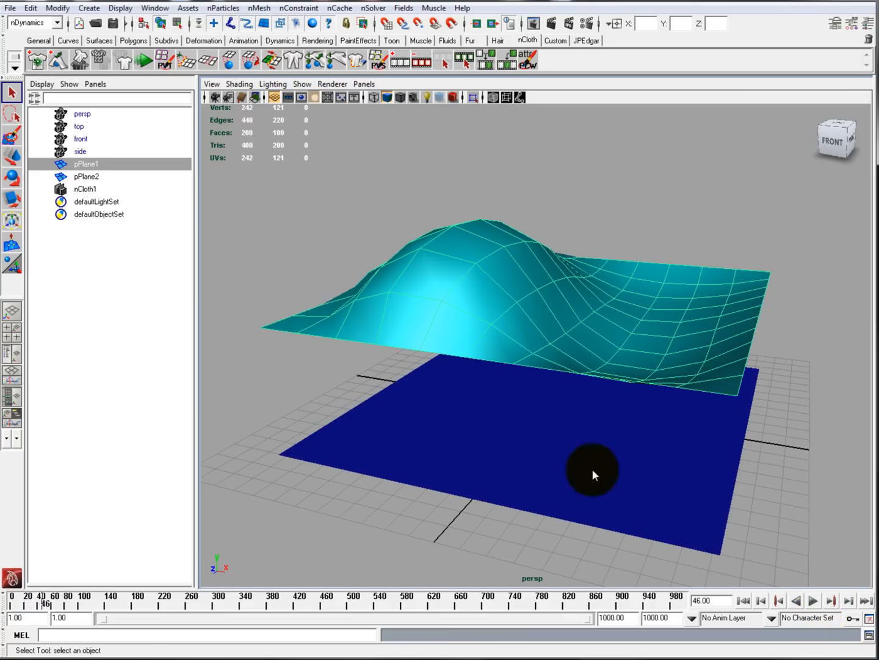
left_click_drag(593, 474, 629, 440)
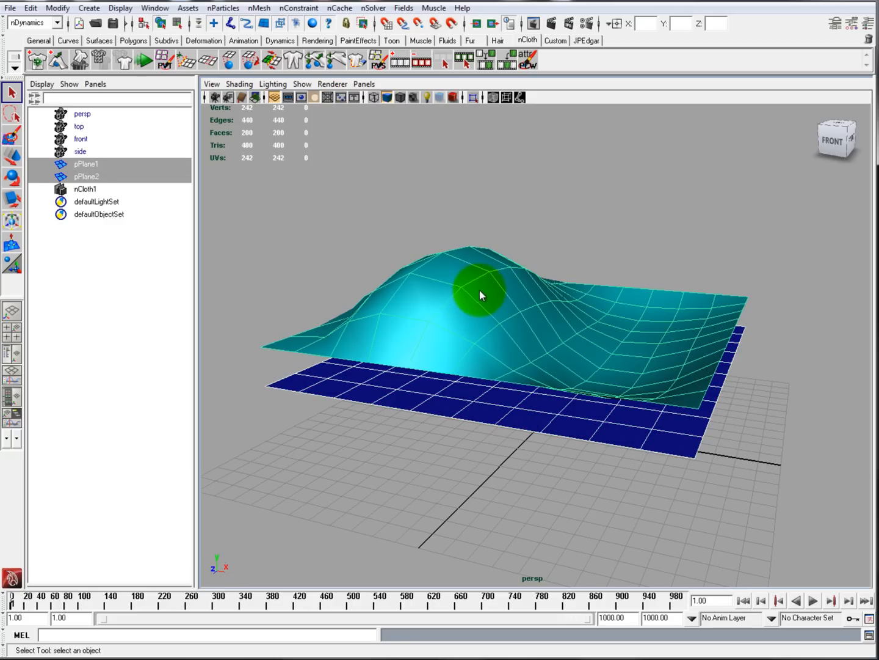
- Apply nConstraint > Attract to Matching Mesh between the cyan sheet and plane
left_click(298, 8)
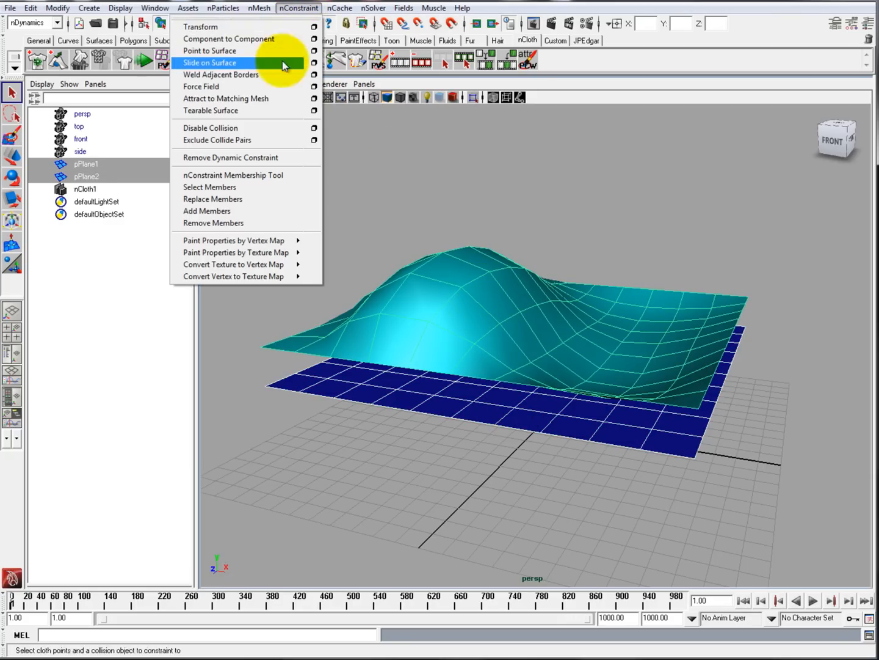
left_click(210, 62)
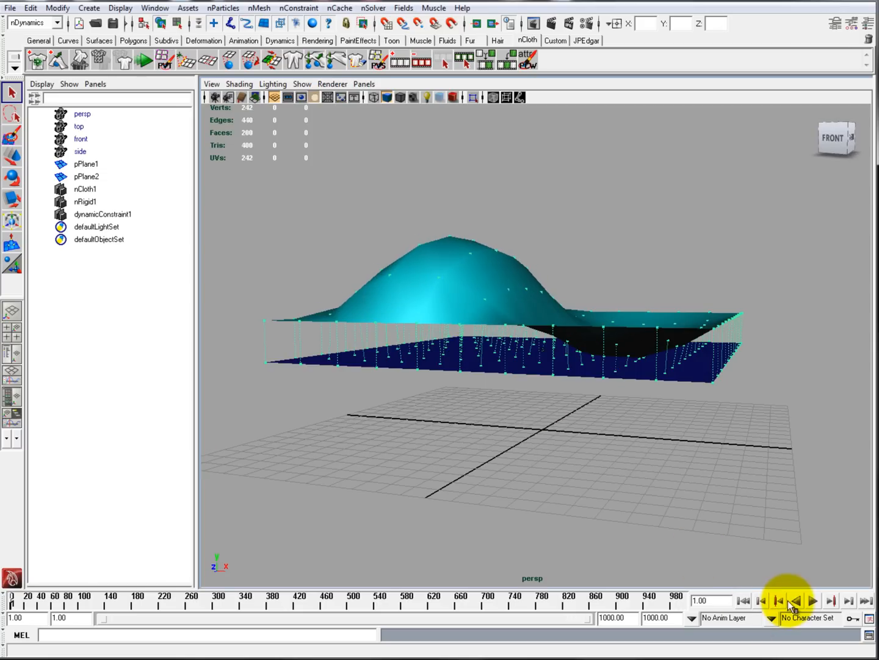
- Restart playback, select pPlane1, and play forward while moving the cloth sheet
left_click(813, 600)
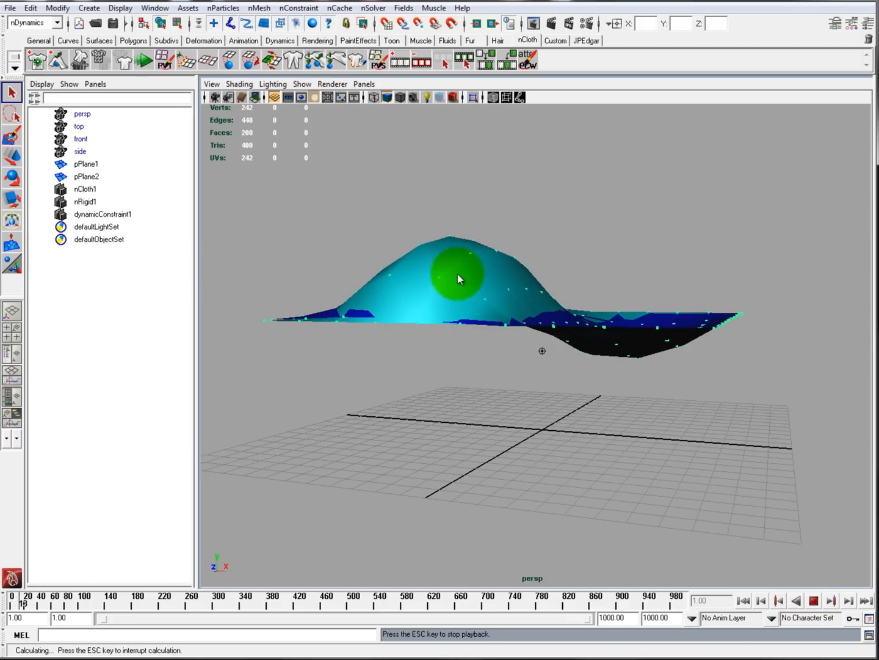
left_click(813, 601)
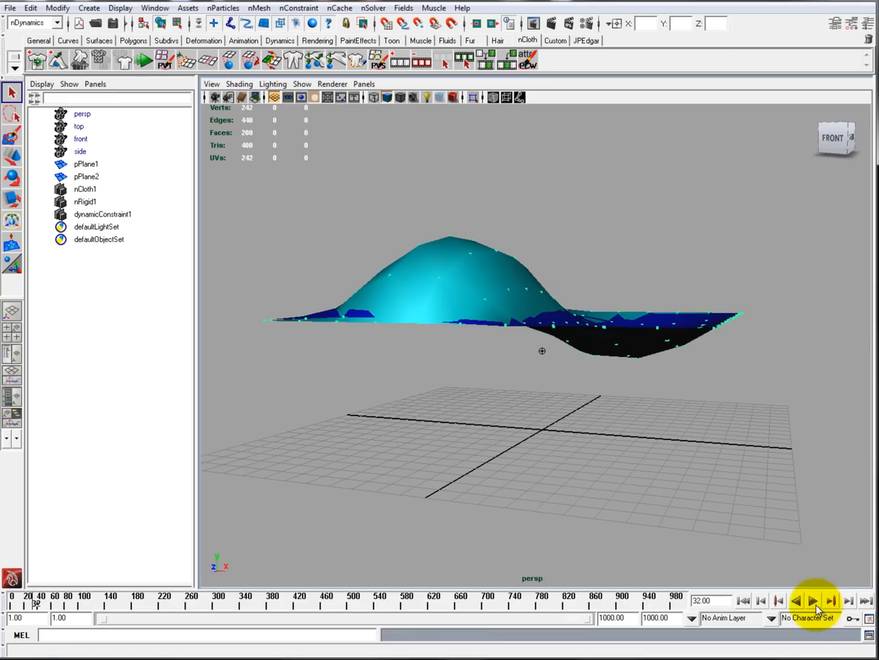
left_click(519, 256)
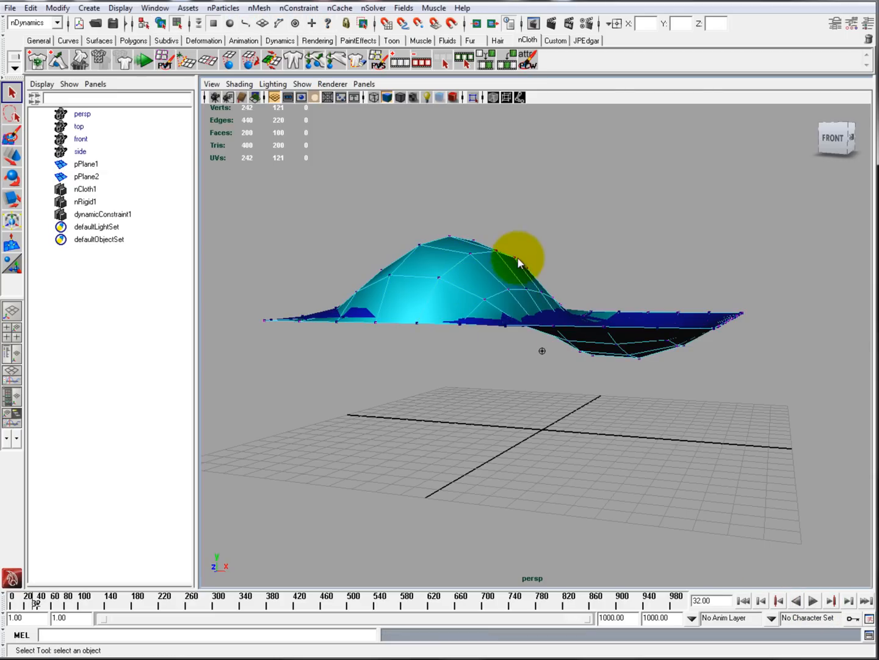
left_click(813, 600)
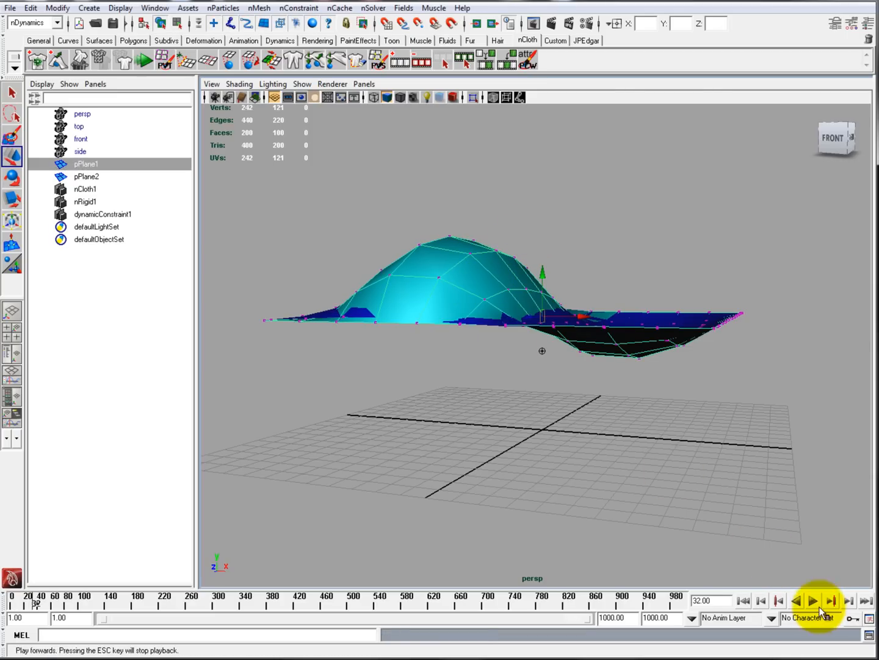
left_click(813, 601)
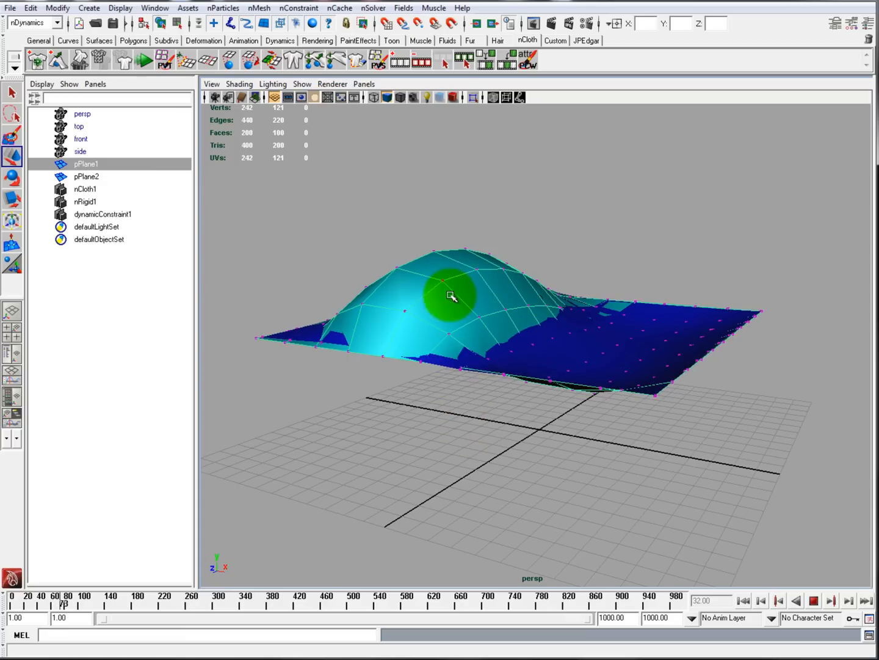
left_click_drag(452, 296, 535, 280)
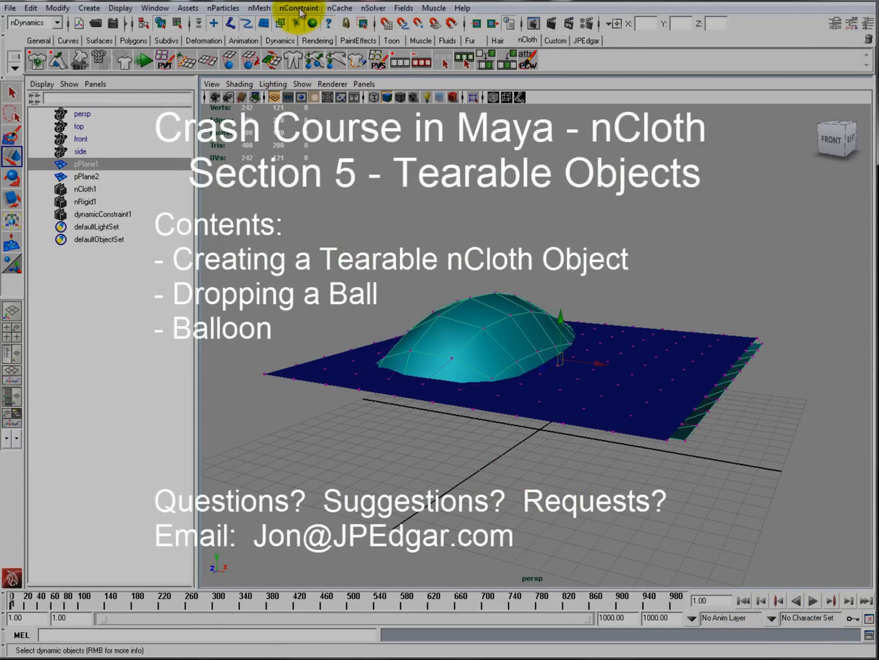
- Open the nConstraint menu showing entries such as Tearable Surface
left_click(298, 8)
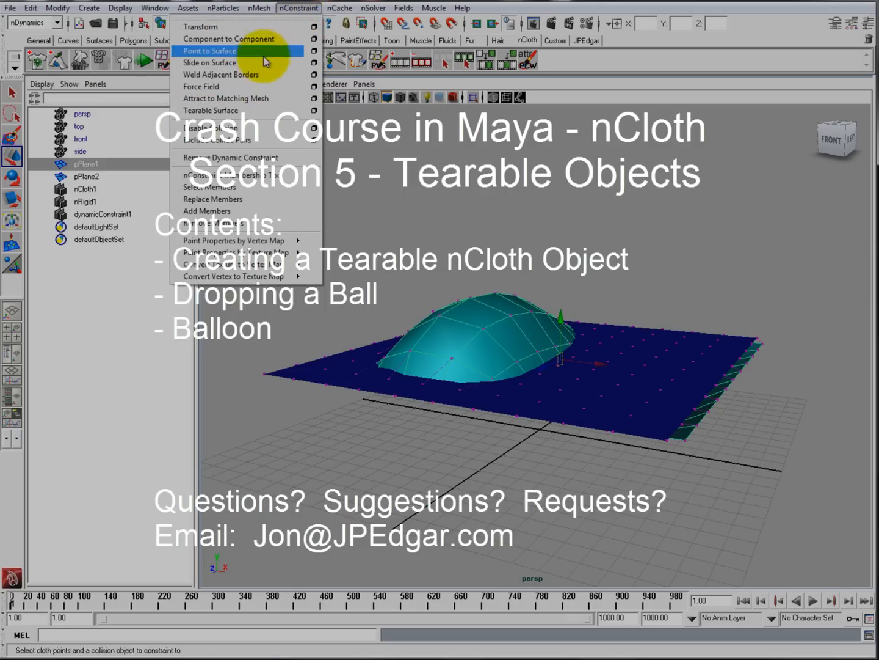
mouse_move(210, 110)
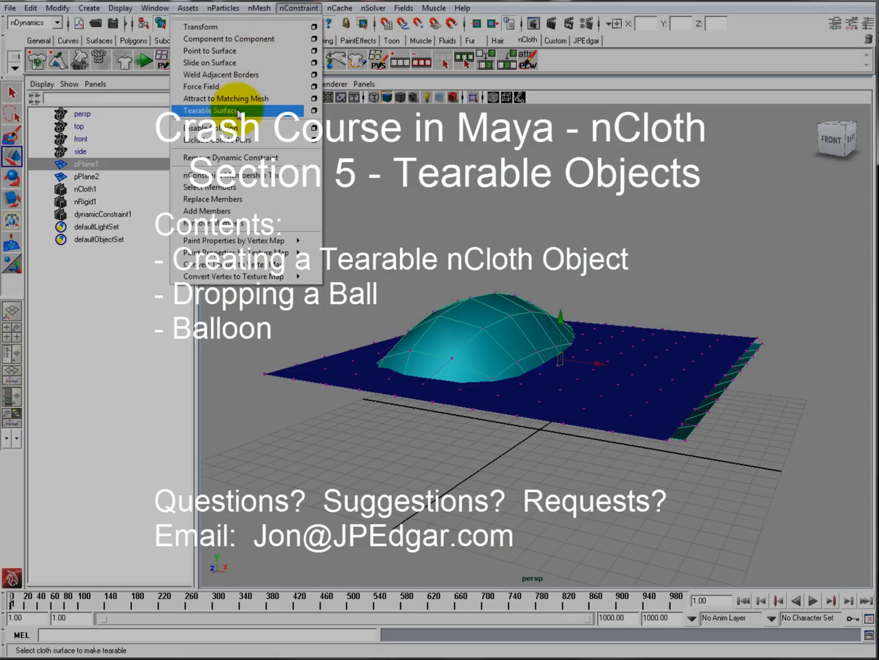